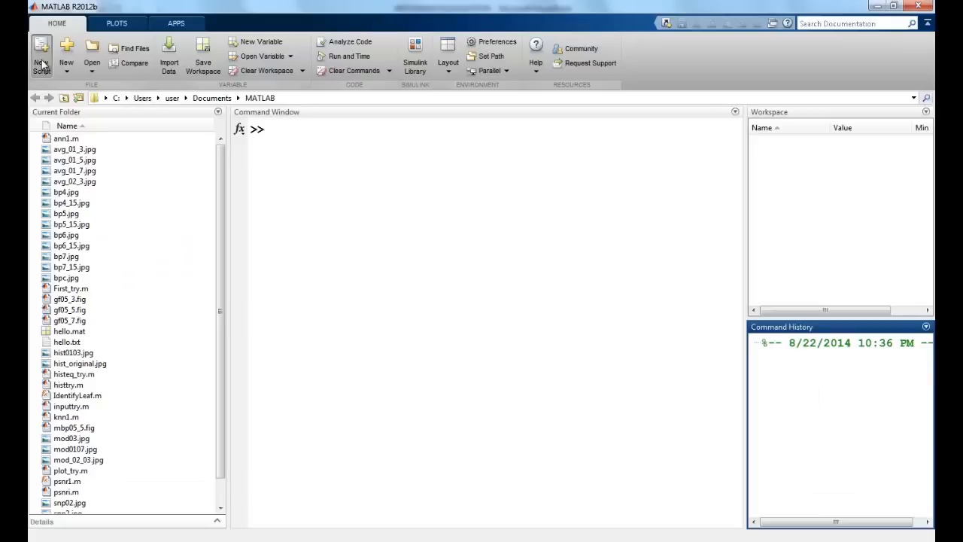
Start a new script with a=imread('cameraman.tif'); and r=size(a,1);
{"action": "left_click", "coordinate": [42, 56]}
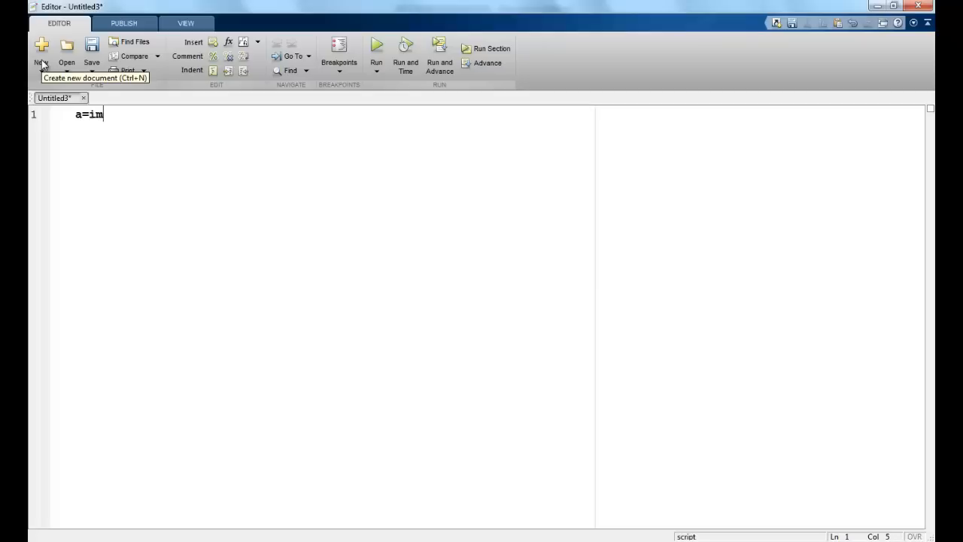
{"action": "type", "text": "read('cameraman.tif');"}
{"action": "type", "text": "r="}
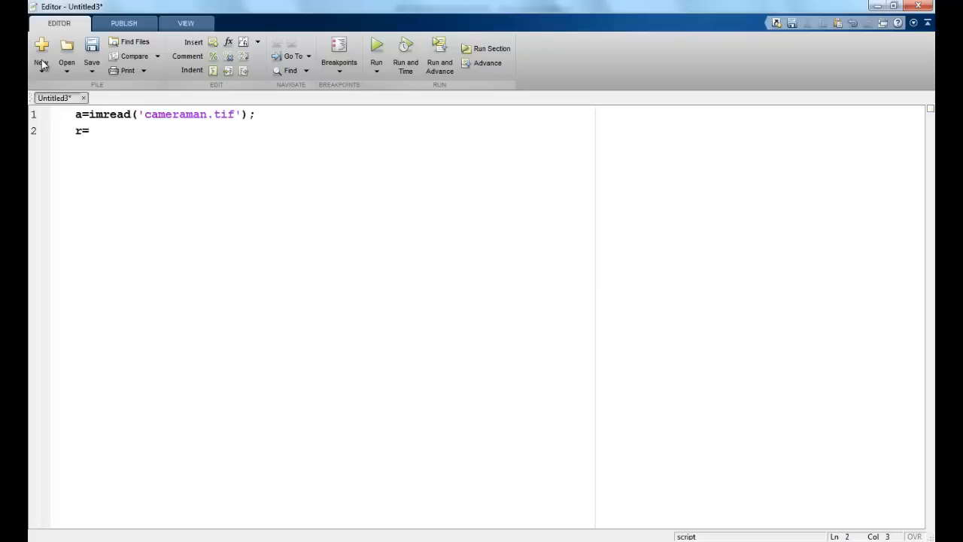
{"action": "type", "text": "size(a,1);"}
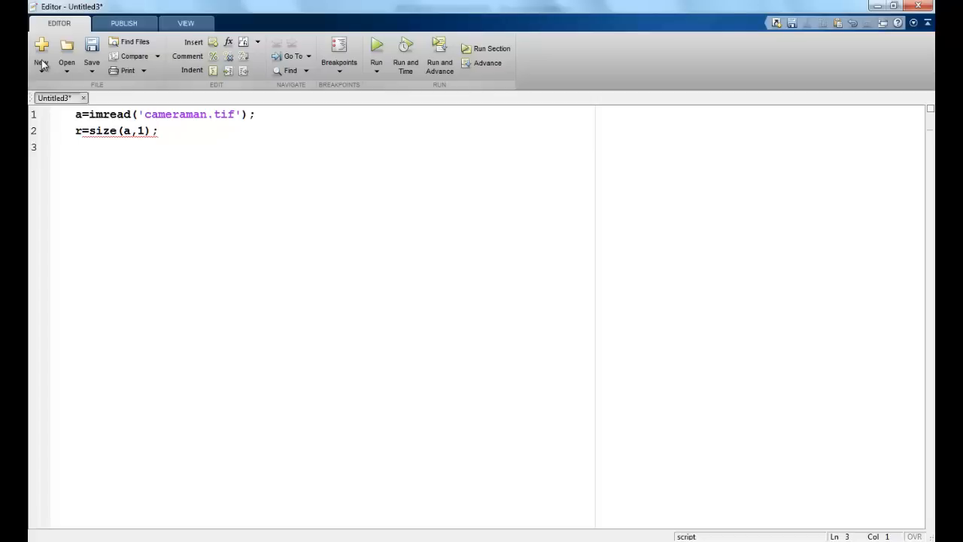
Add c=size(a,2); and ah=uint8(zeros(r,c)); lines
{"action": "type", "text": "c=size(a,2);"}
{"action": "type", "text": "ah="}
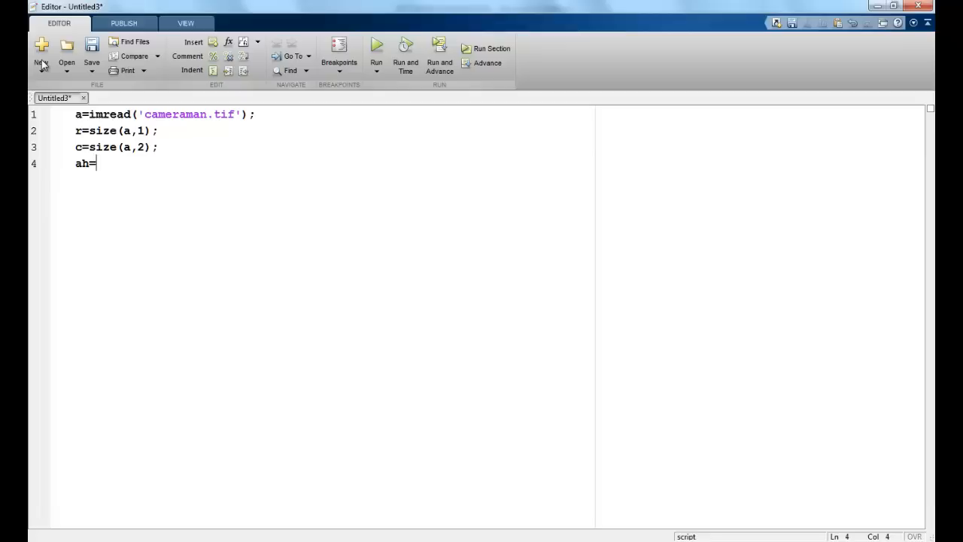
{"action": "type", "text": "uint8"}
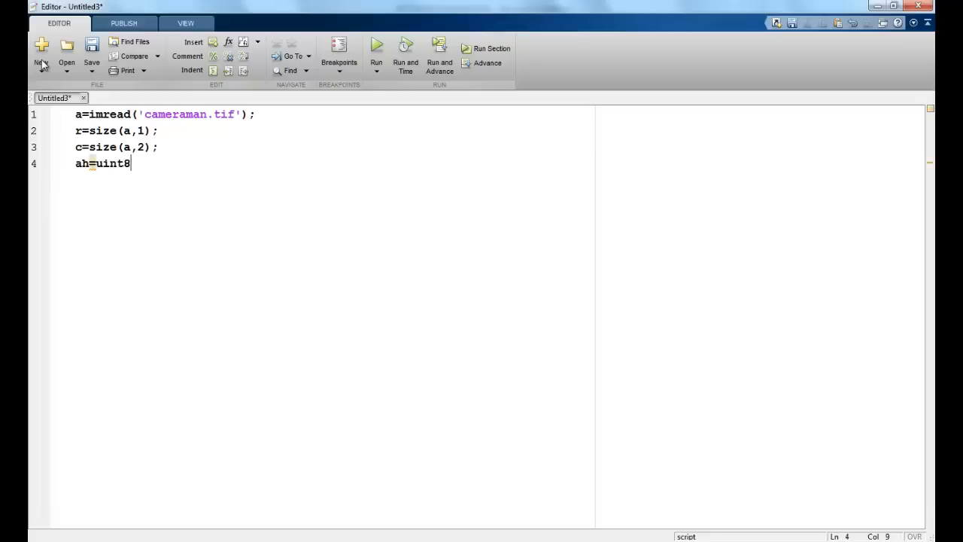
{"action": "type", "text": "("}
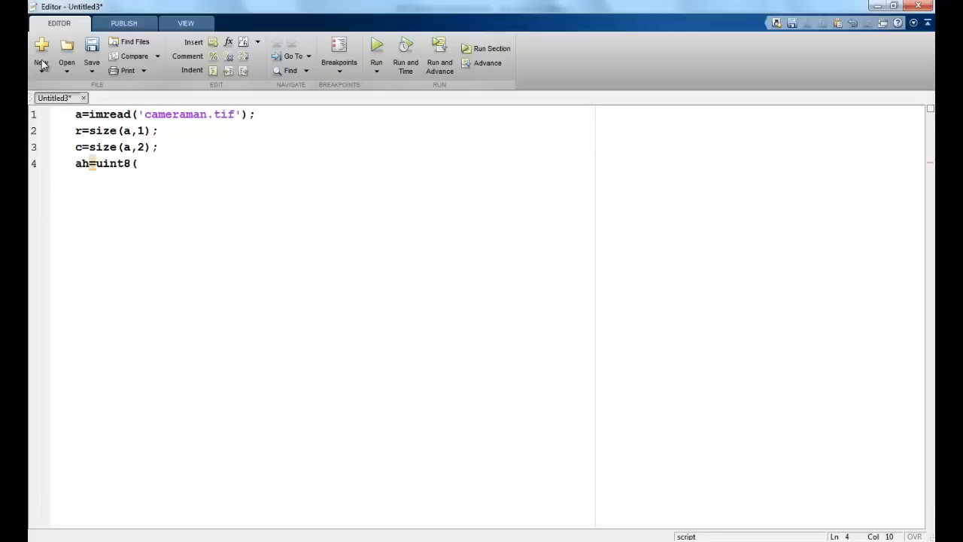
{"action": "type", "text": "zeros"}
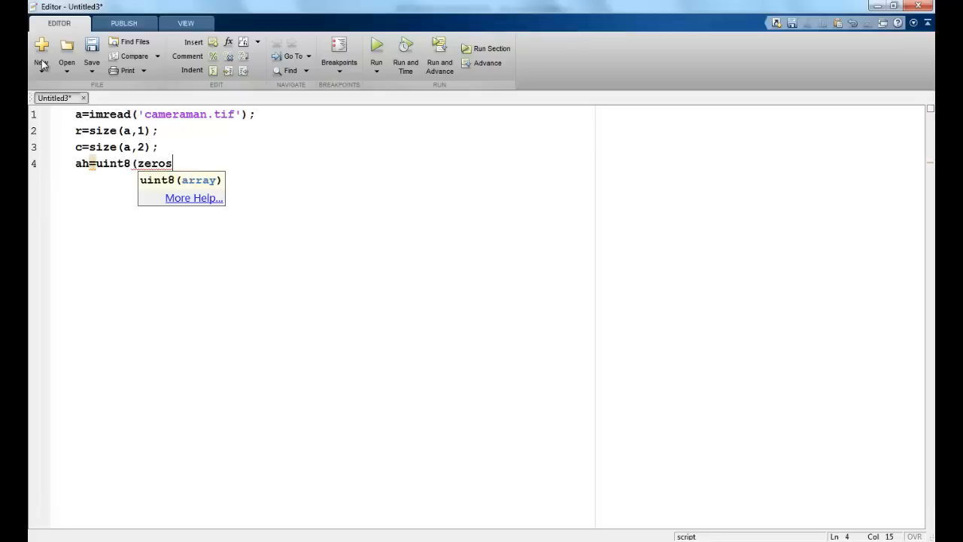
{"action": "type", "text": "("}
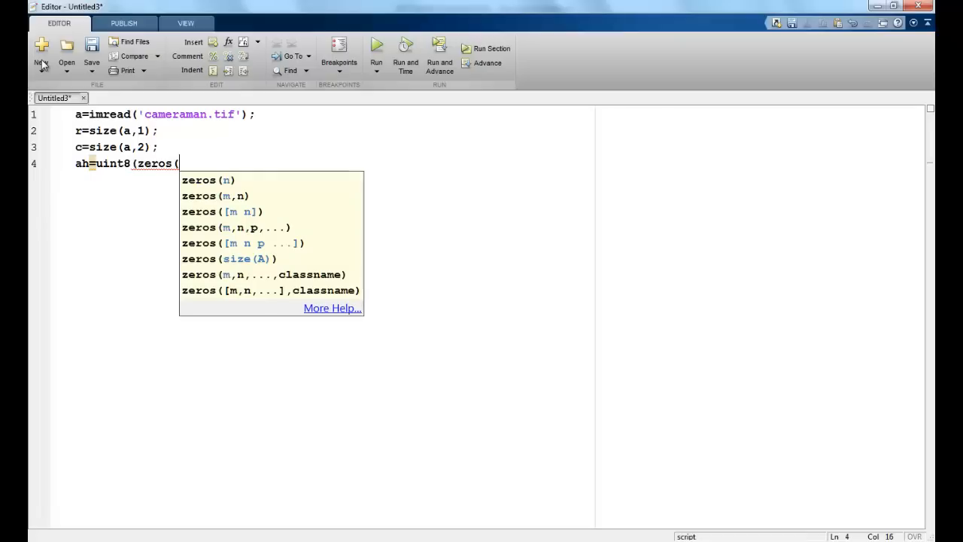
{"action": "type", "text": "r,c)"}
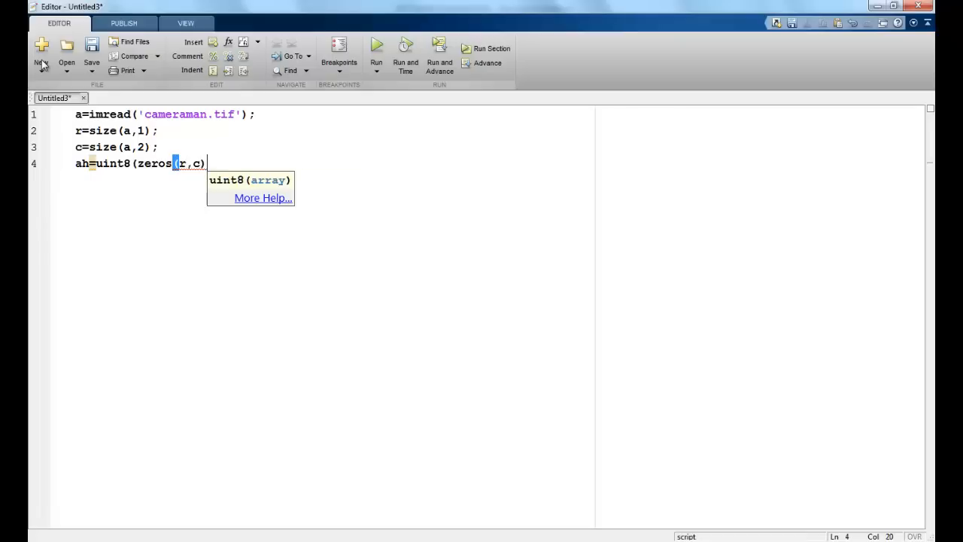
{"action": "type", "text": ");"}
{"action": "type", "text": "n="}
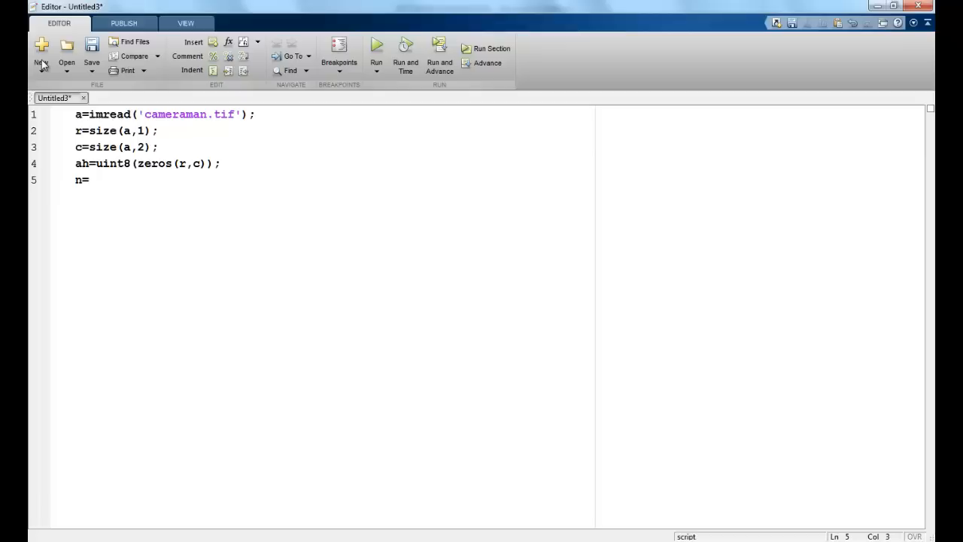
Add n=r*c; plus f=zeros(256,1); and pdf=zeros(256,1); lines
{"action": "type", "text": "r*c;"}
{"action": "type", "text": "f="}
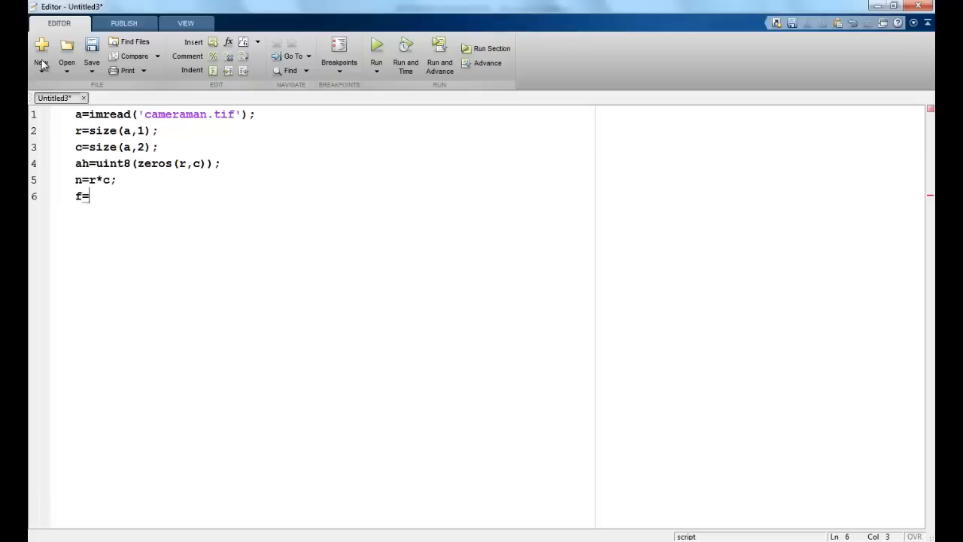
{"action": "type", "text": "zeros("}
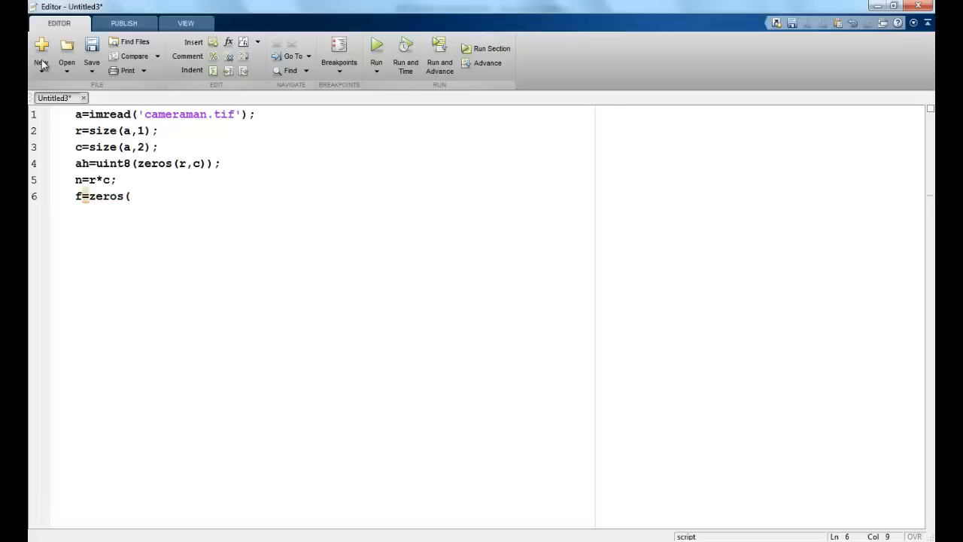
{"action": "type", "text": "25"}
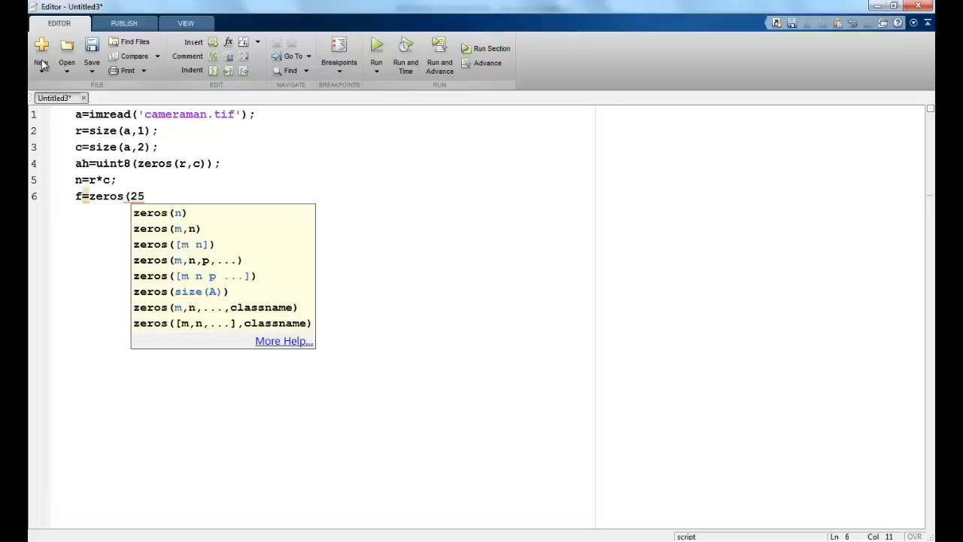
{"action": "type", "text": "6,1"}
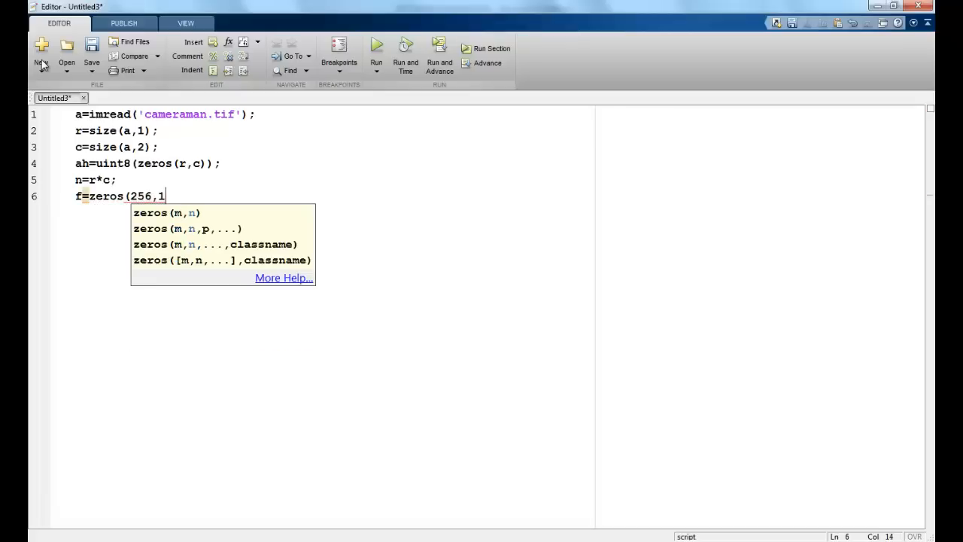
{"action": "type", "text": ");"}
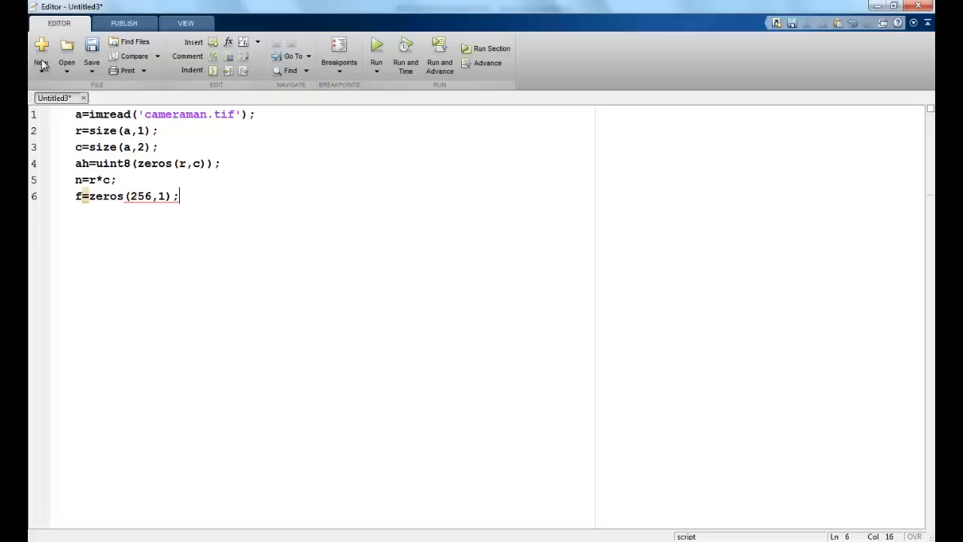
{"action": "type", "text": "pdf=zeros(256,1);"}
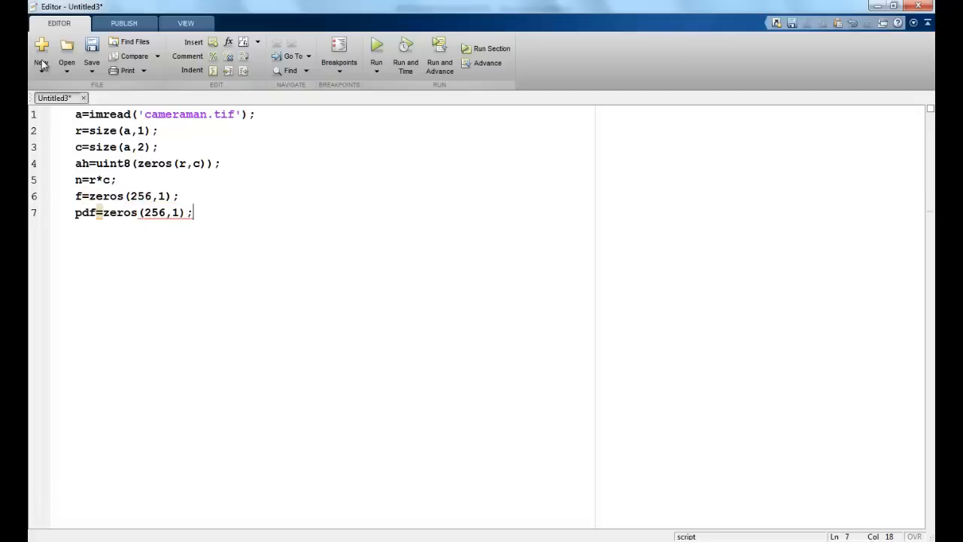
{"action": "key", "text": "enter"}
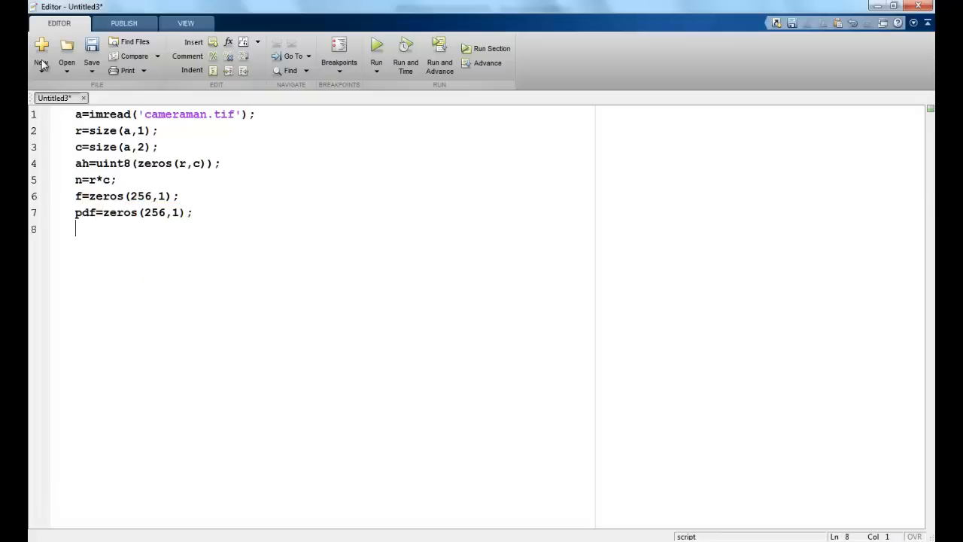
Add cdf=zeros(256,1); and out=zeros(256,1); lines
{"action": "type", "text": "cdf="}
{"action": "type", "text": "cum="}
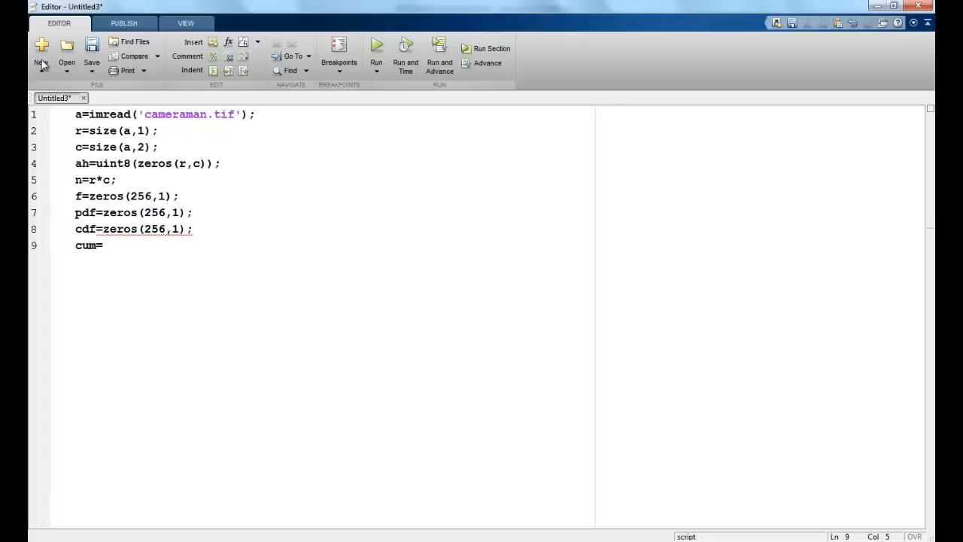
{"action": "type", "text": "z"}
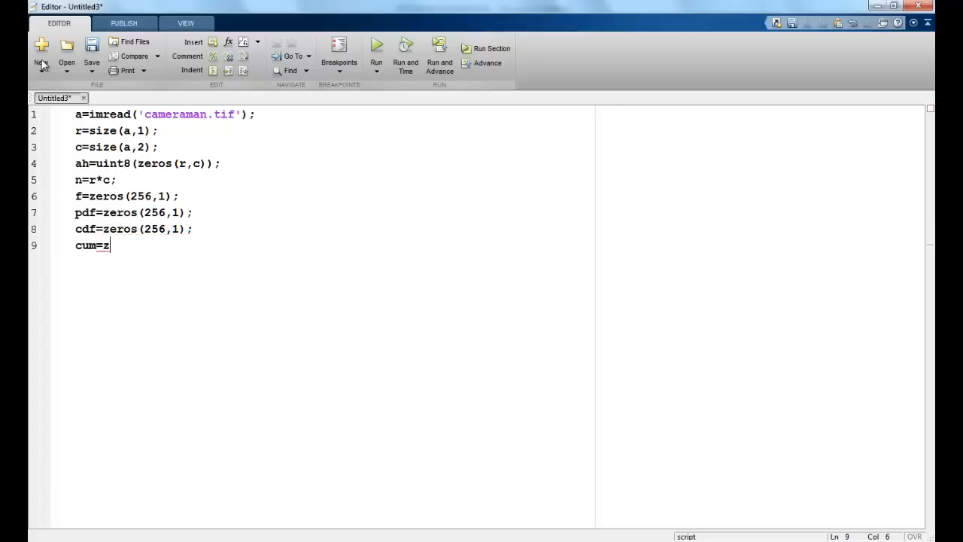
{"action": "type", "text": "eros"}
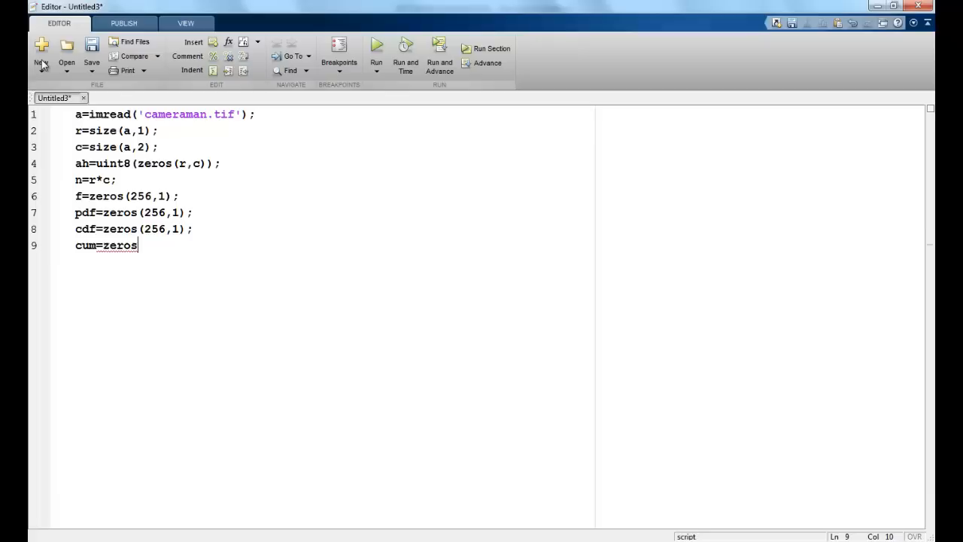
{"action": "type", "text": "(256,1);"}
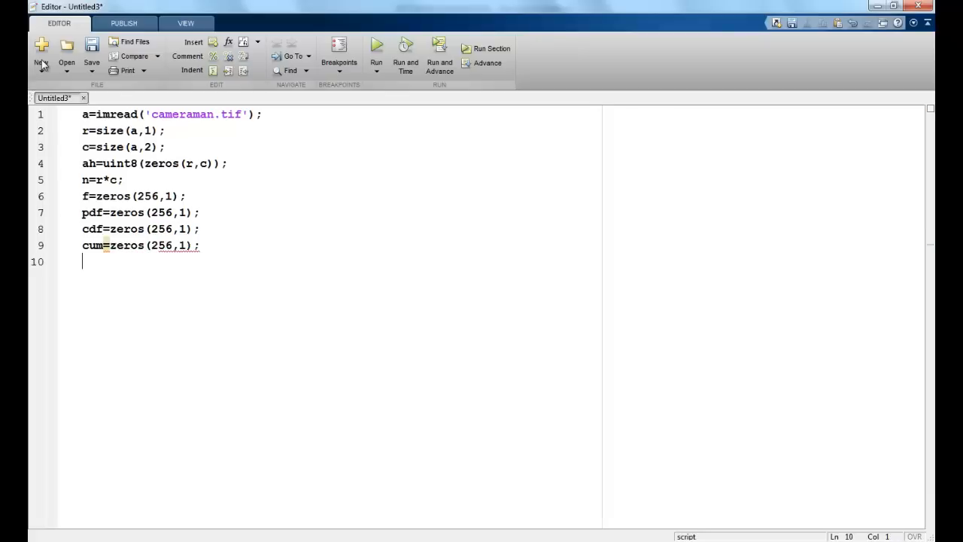
{"action": "type", "text": "out=zeros(256,1);"}
{"action": "type", "text": "for"}
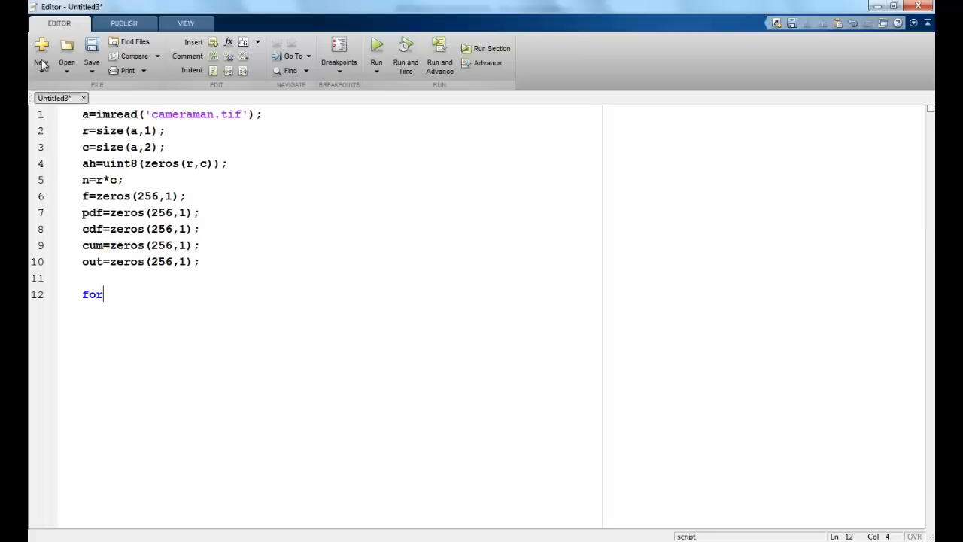
Write nested loops i=1:r, j=1:c reading value=a(i,j);
{"action": "type", "text": "i=1:r"}
{"action": "type", "text": "for"}
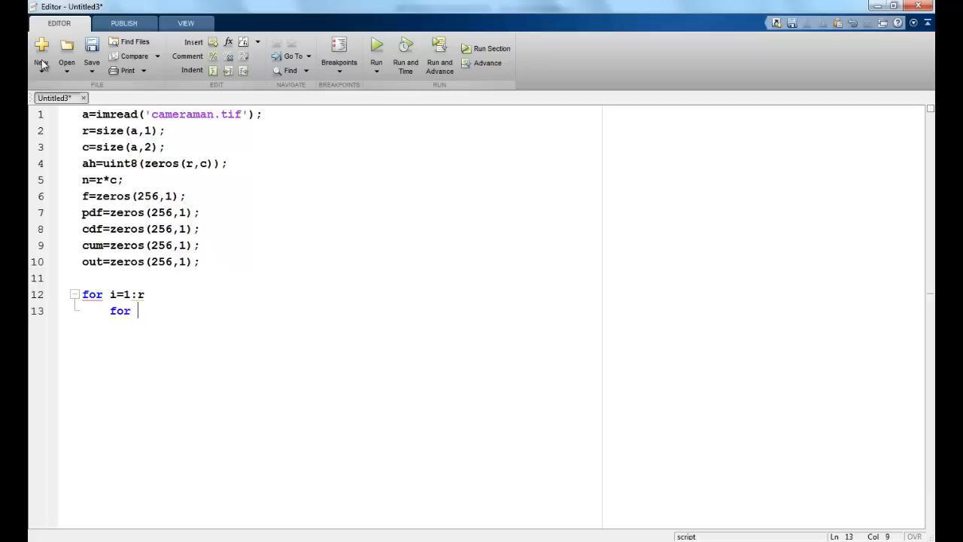
{"action": "type", "text": "j=1:c"}
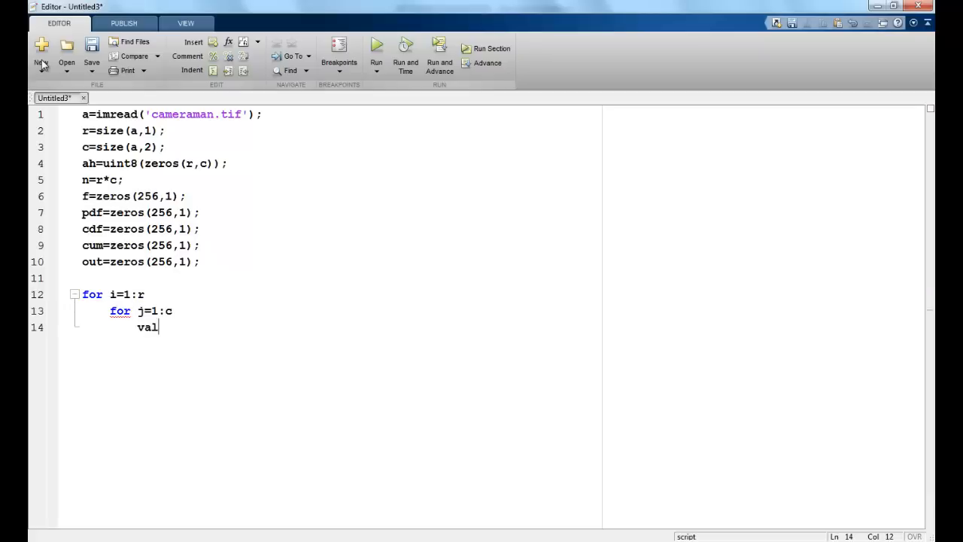
{"action": "type", "text": "ue="}
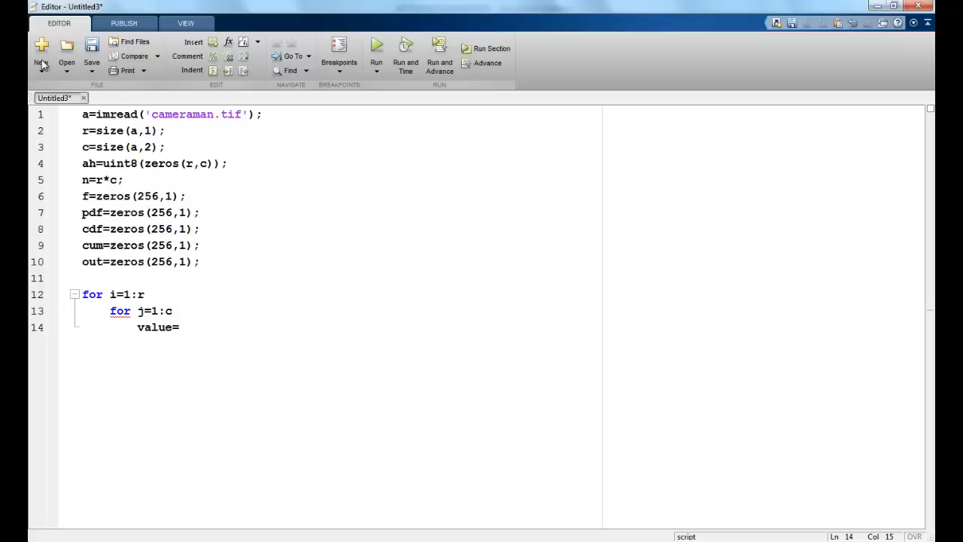
{"action": "type", "text": "a("}
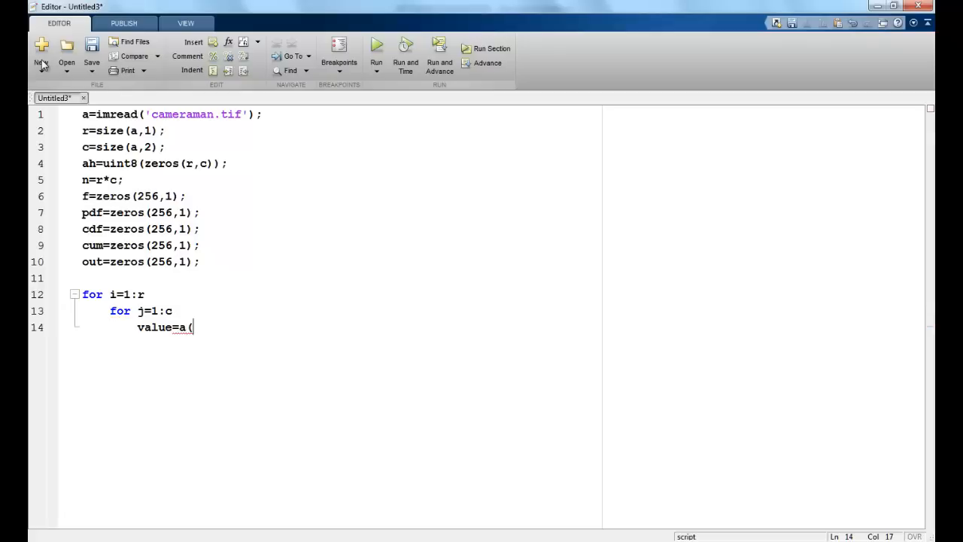
{"action": "type", "text": "i,j);"}
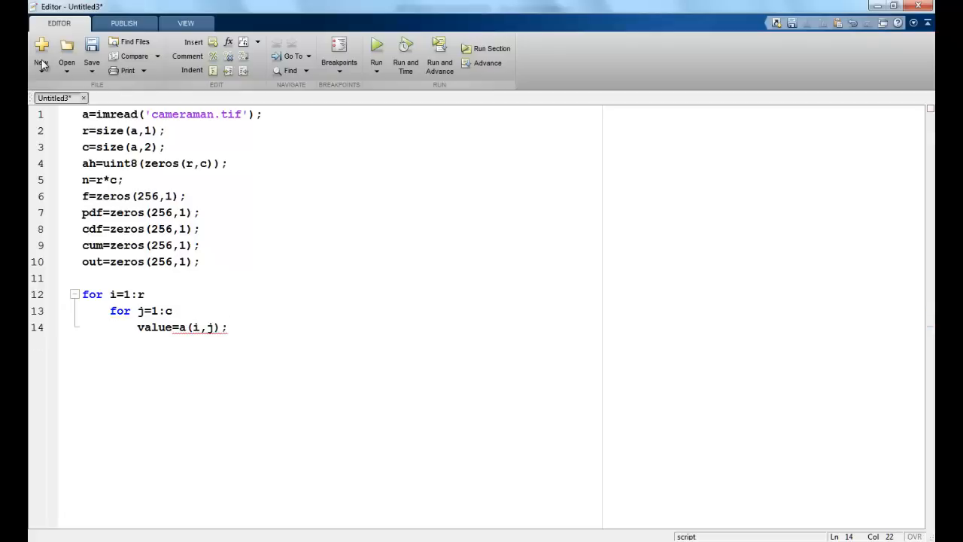
Increment the frequency count with f(value+1)=f(value+1)+1
{"action": "type", "text": "f("}
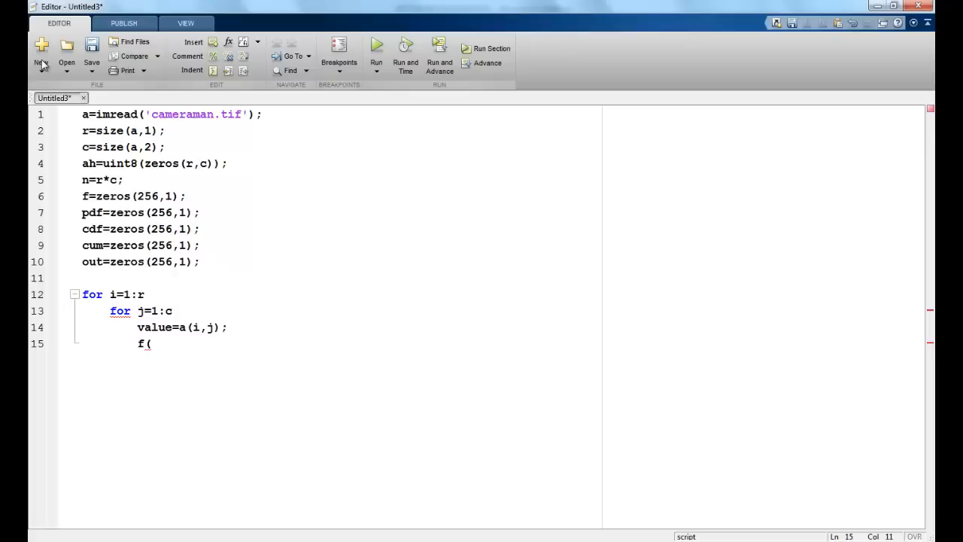
{"action": "type", "text": "va"}
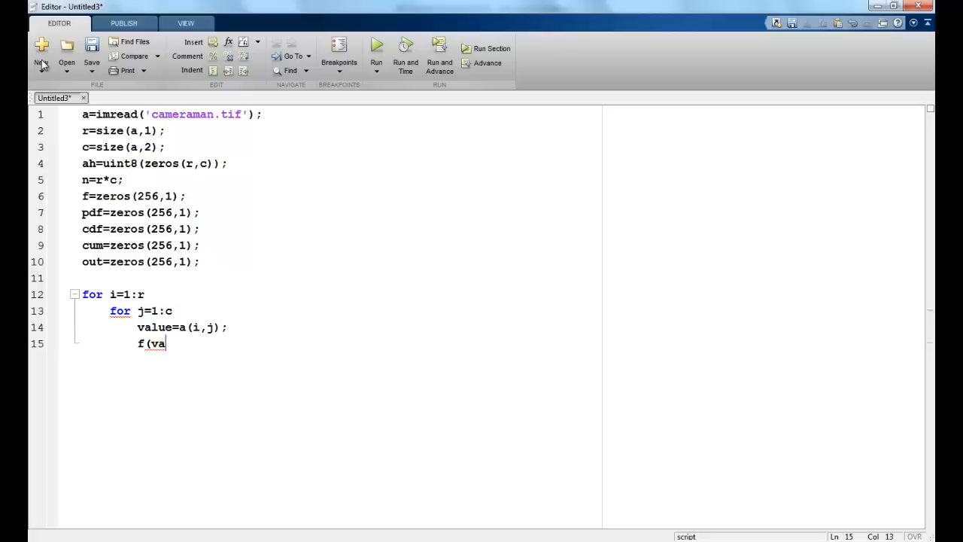
{"action": "type", "text": "lue"}
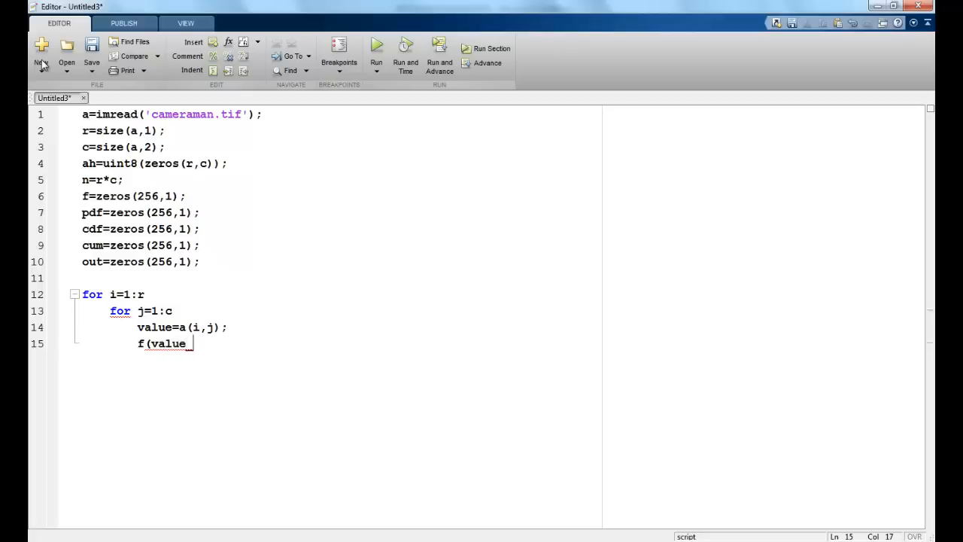
{"action": "type", "text": "+1)"}
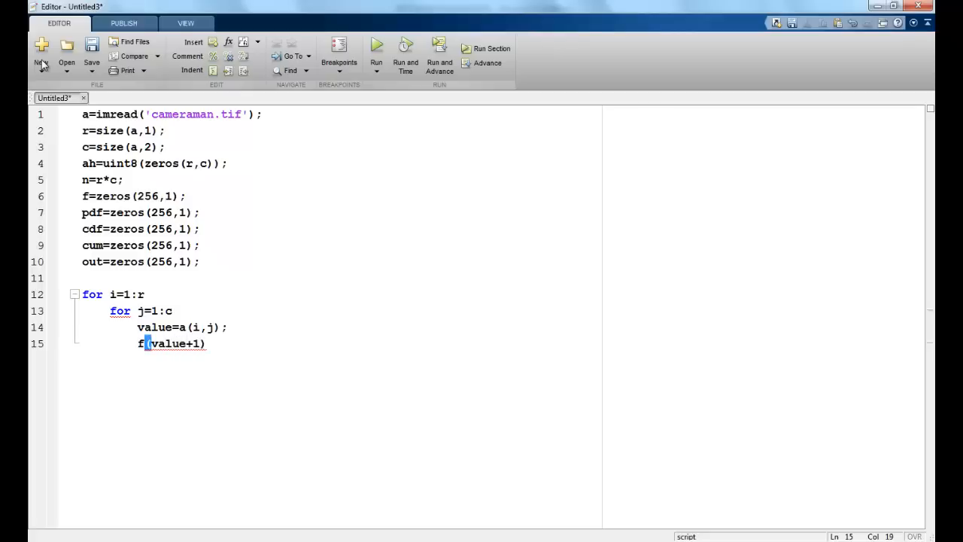
{"action": "type", "text": "="}
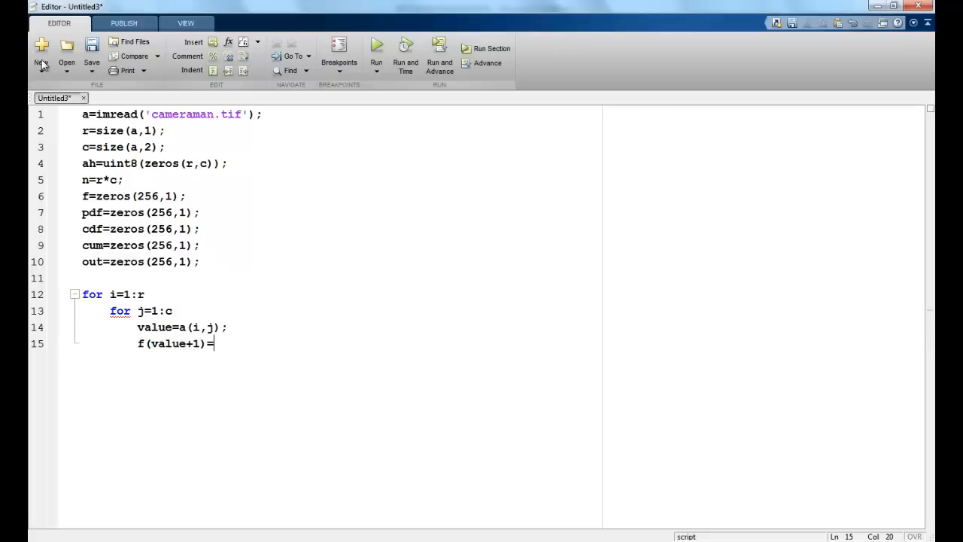
{"action": "type", "text": "f(value"}
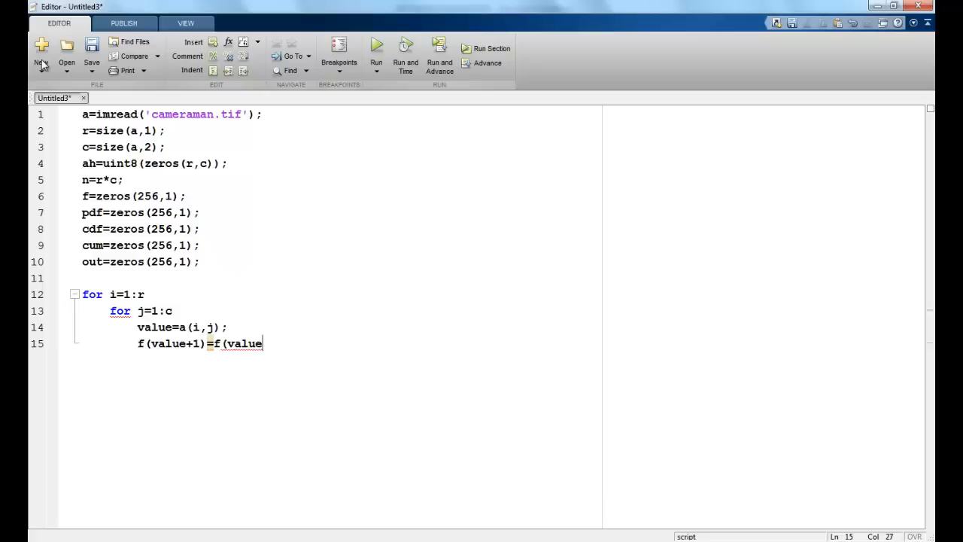
{"action": "type", "text": "+1)+1;"}
{"action": "type", "text": "pd"}
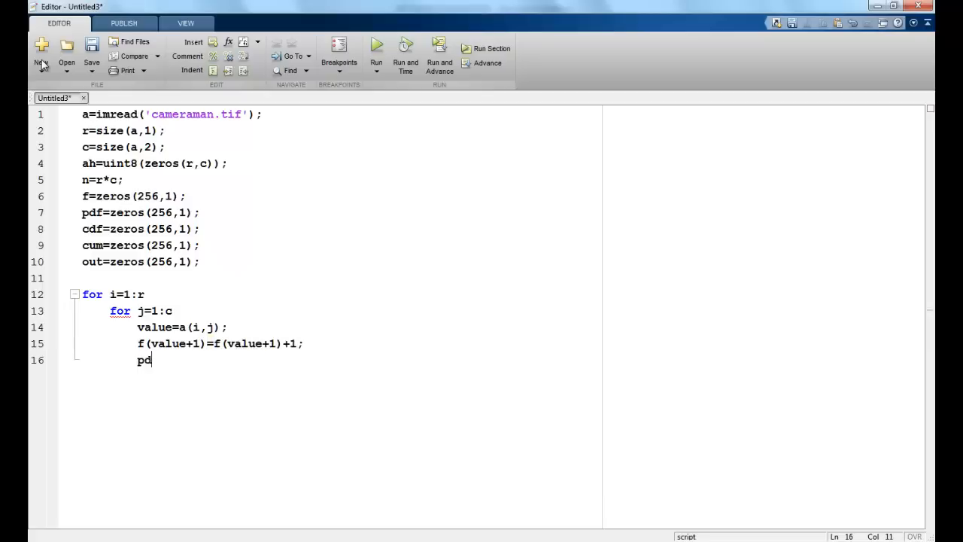
Compute pdf(value+1)=f(value+1)/n; and close the loops with end
{"action": "type", "text": "f("}
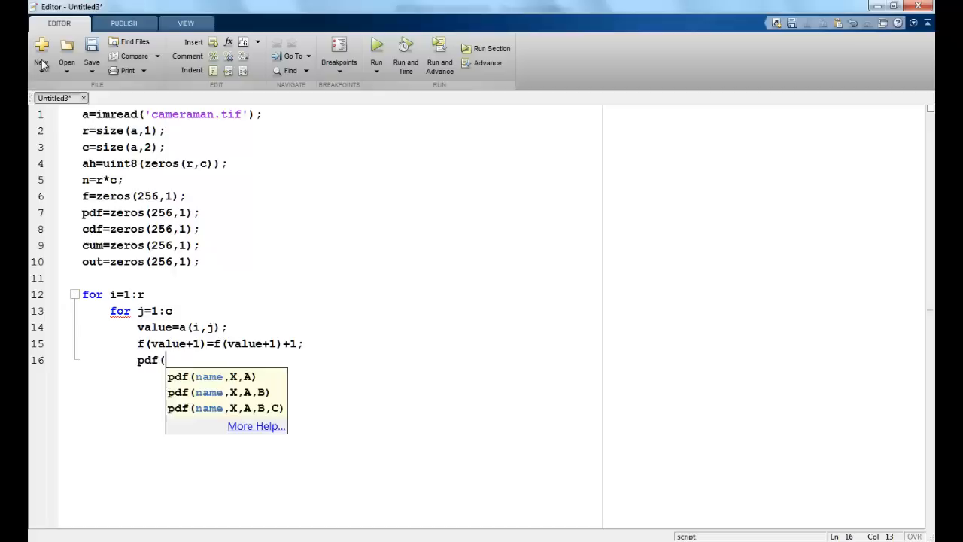
{"action": "type", "text": "value+1"}
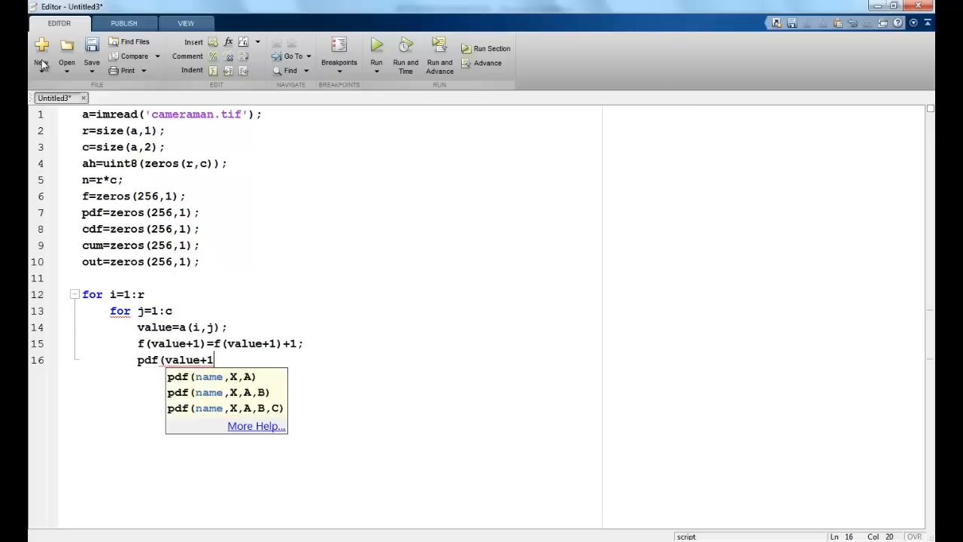
{"action": "type", "text": ")"}
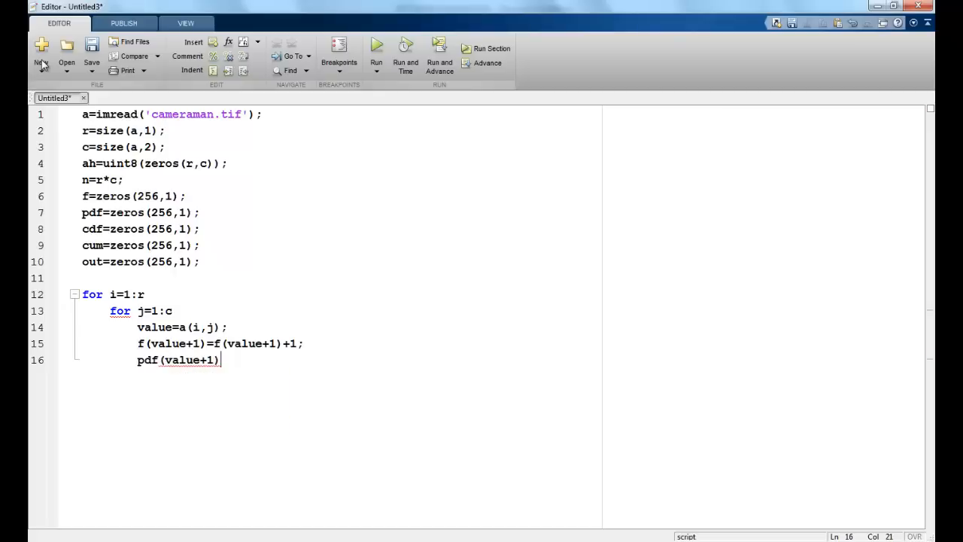
{"action": "type", "text": "=pd"}
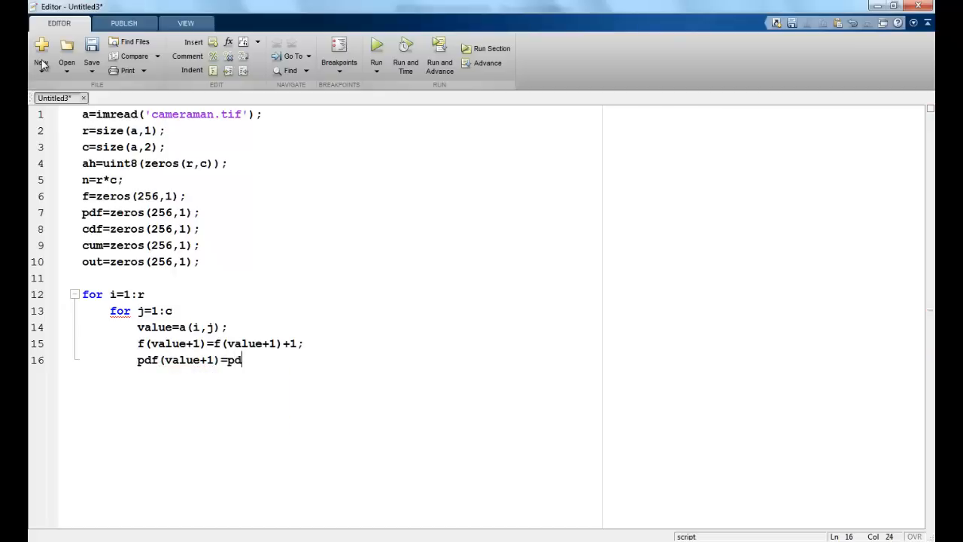
{"action": "type", "text": "f(val"}
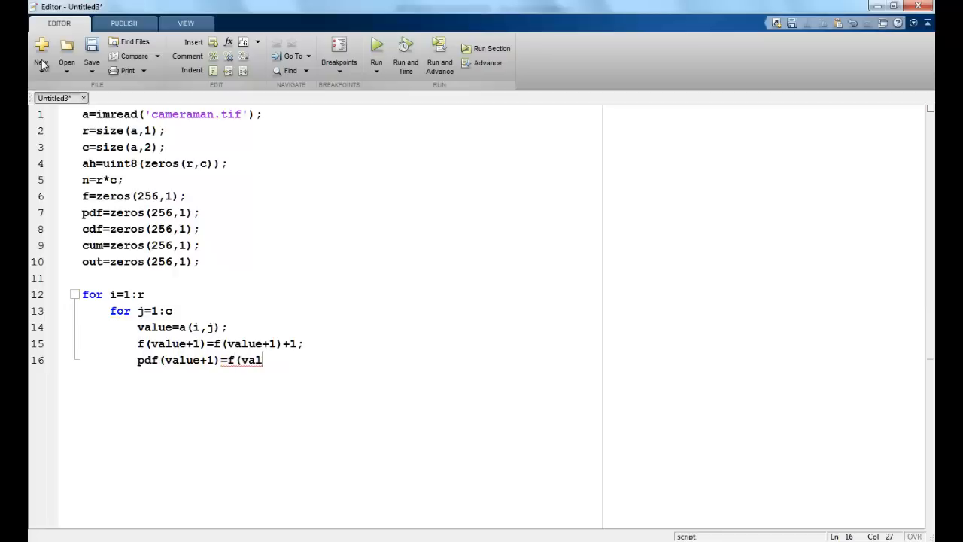
{"action": "type", "text": "ue+1) /"}
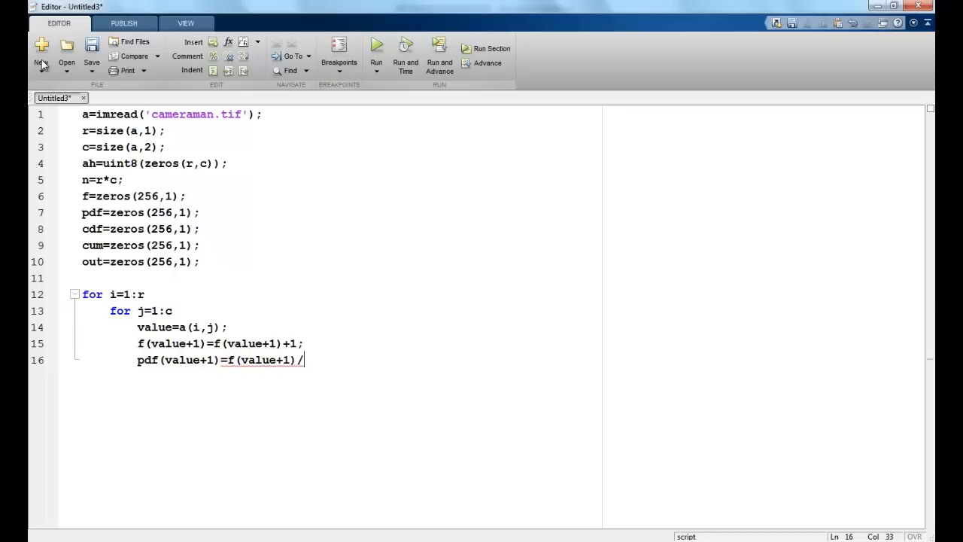
{"action": "type", "text": "n;"}
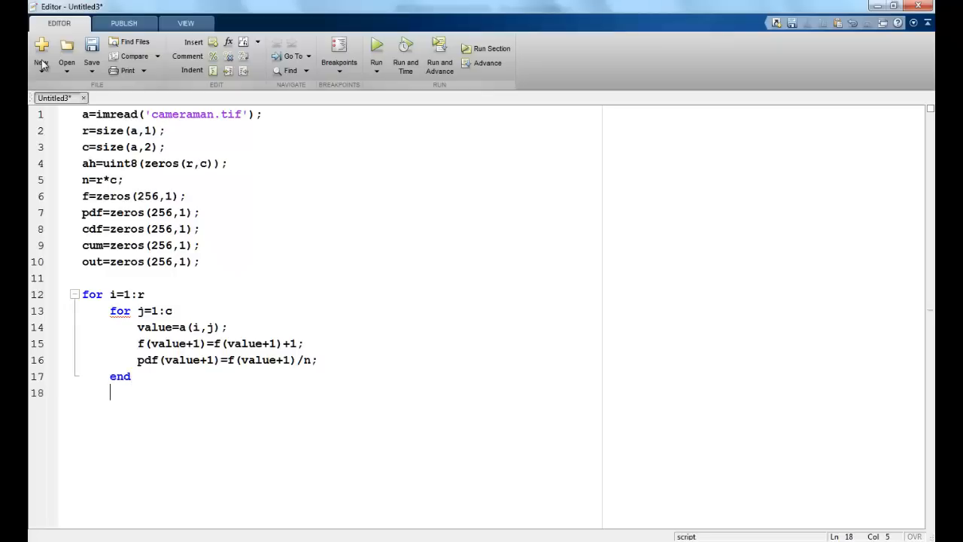
{"action": "type", "text": "end"}
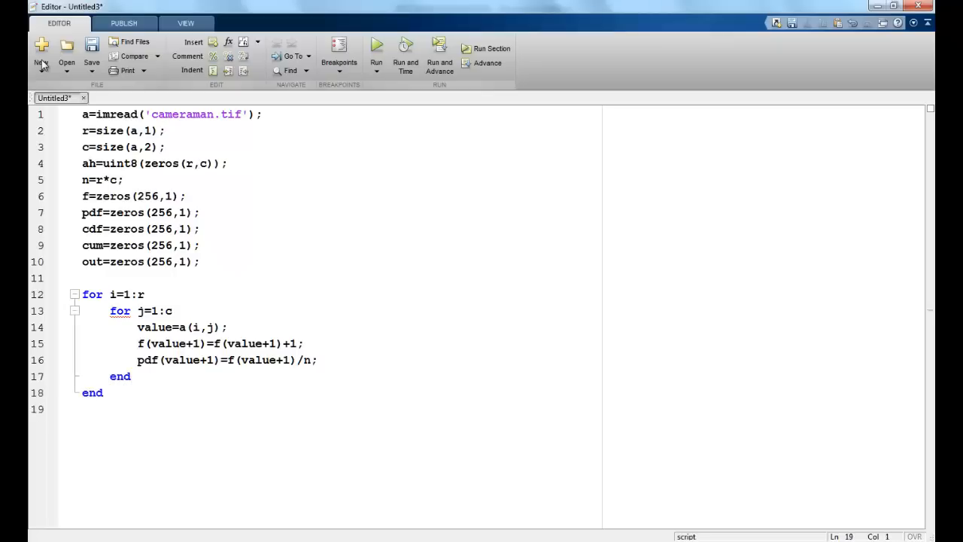
Initialise sum=0; and L=255; before the cumulative loop
{"action": "type", "text": "sum=0"}
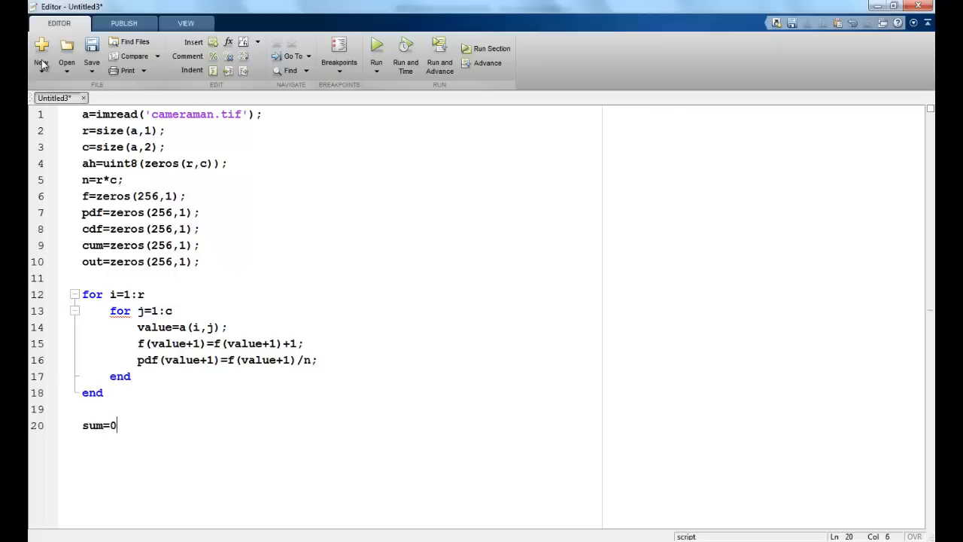
{"action": "type", "text": ";"}
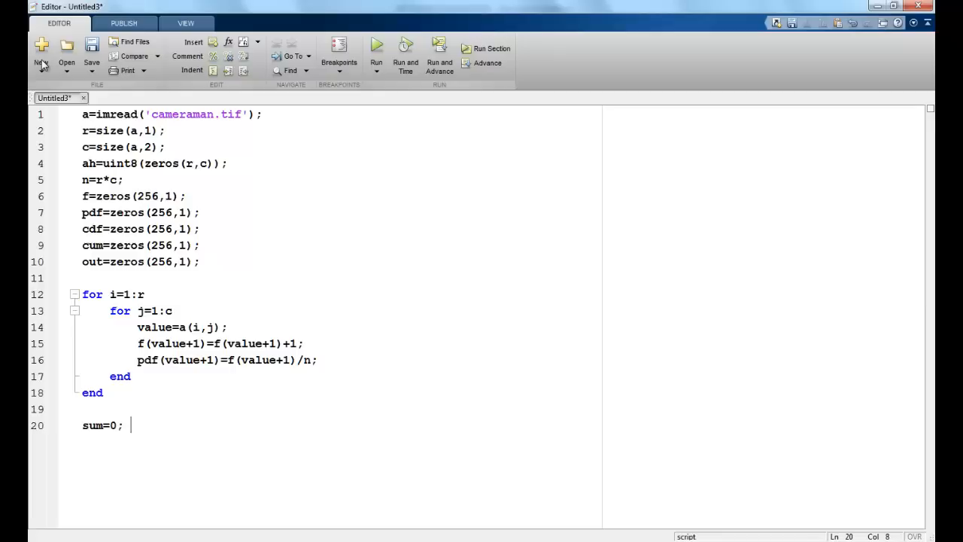
{"action": "type", "text": "L=255"}
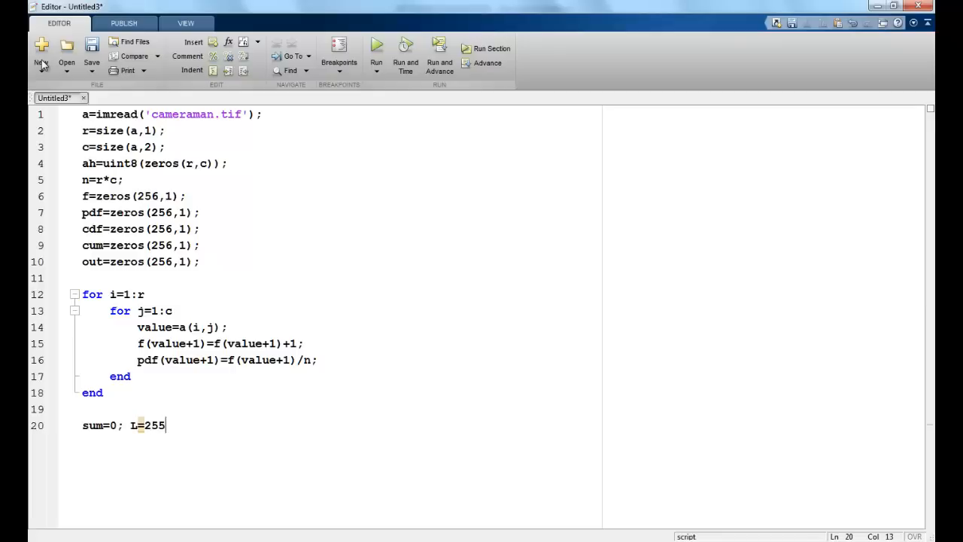
{"action": "type", "text": ";"}
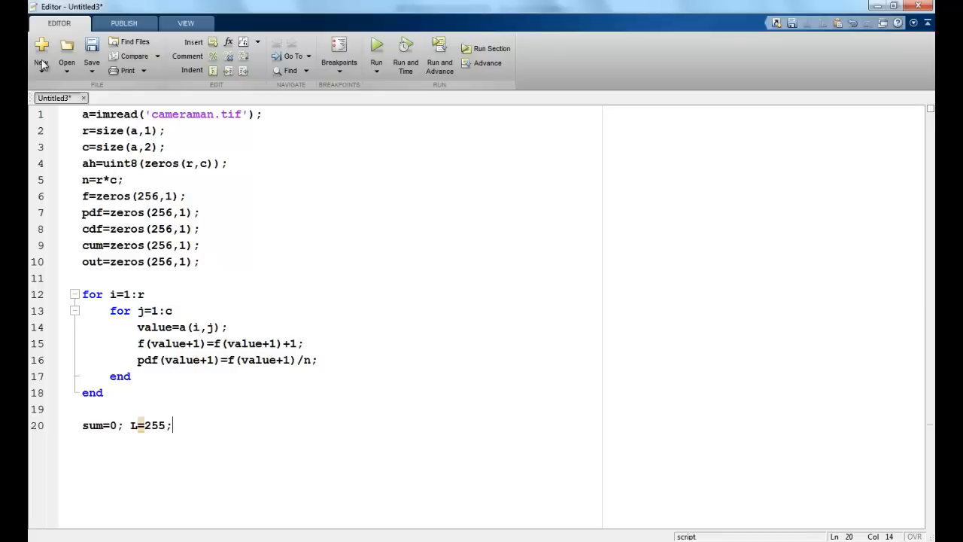
{"action": "key", "text": "enter"}
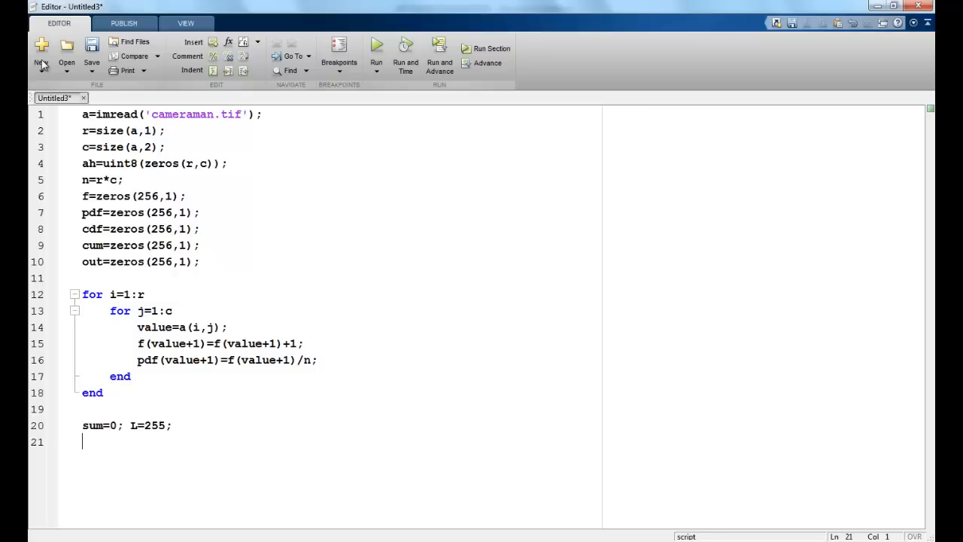
Start the for i loop storing cum(i)=sum; and cdf(i)=cum(i)/n;
{"action": "type", "text": "for i="}
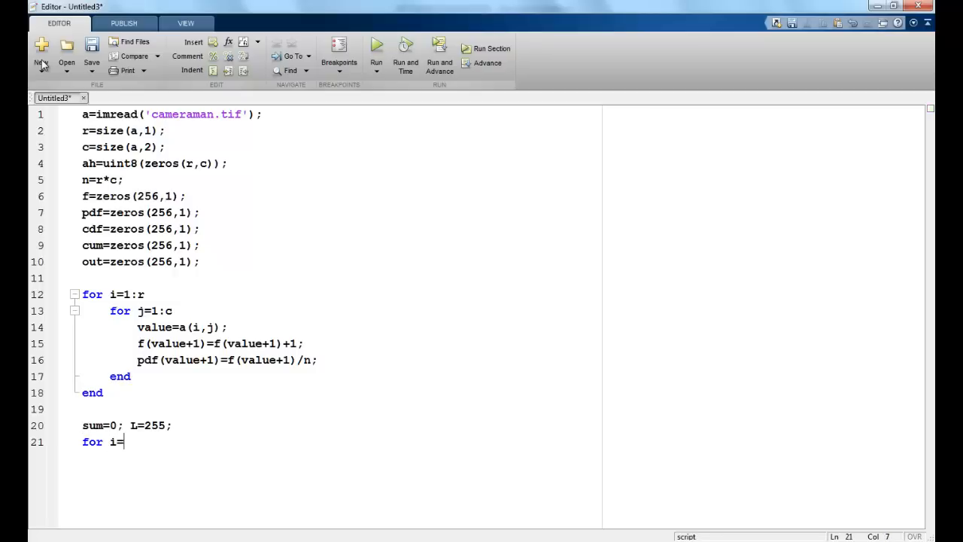
{"action": "type", "text": "1:size(pdf"}
{"action": "type", "text": "cu"}
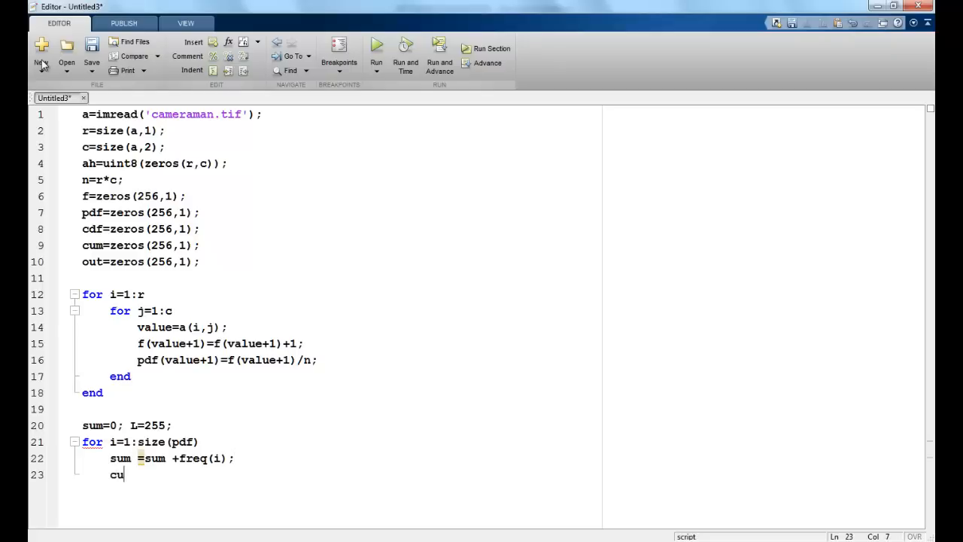
{"action": "type", "text": "m(i)=sum;"}
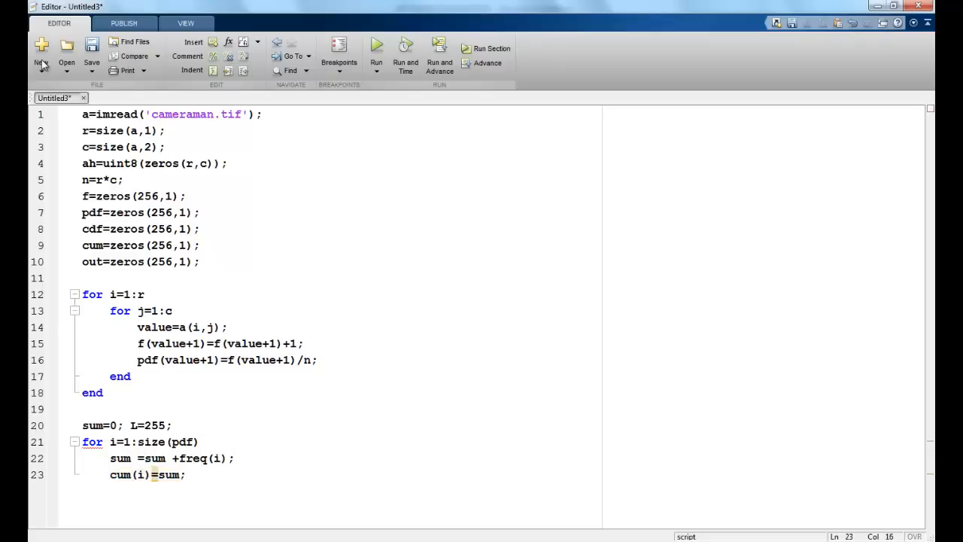
{"action": "type", "text": "cdf"}
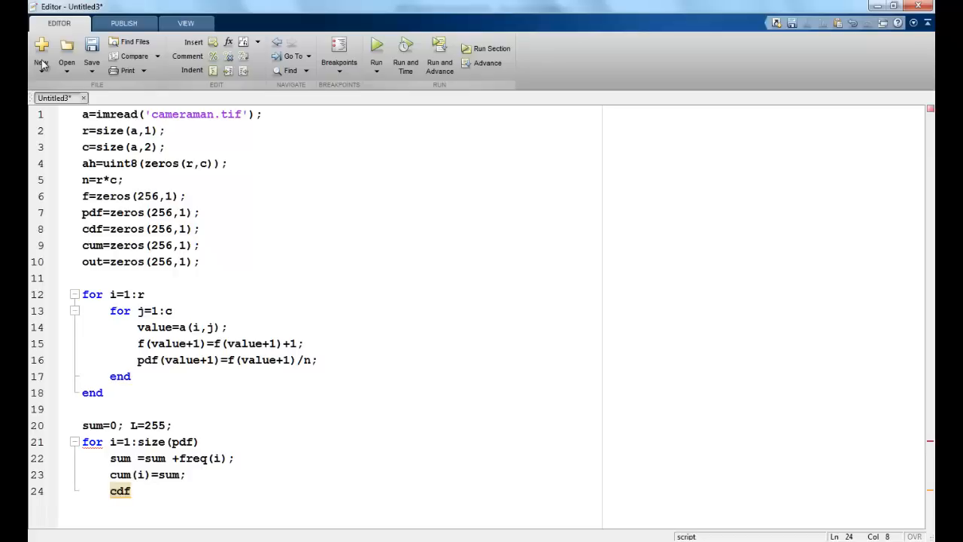
{"action": "type", "text": "(i)"}
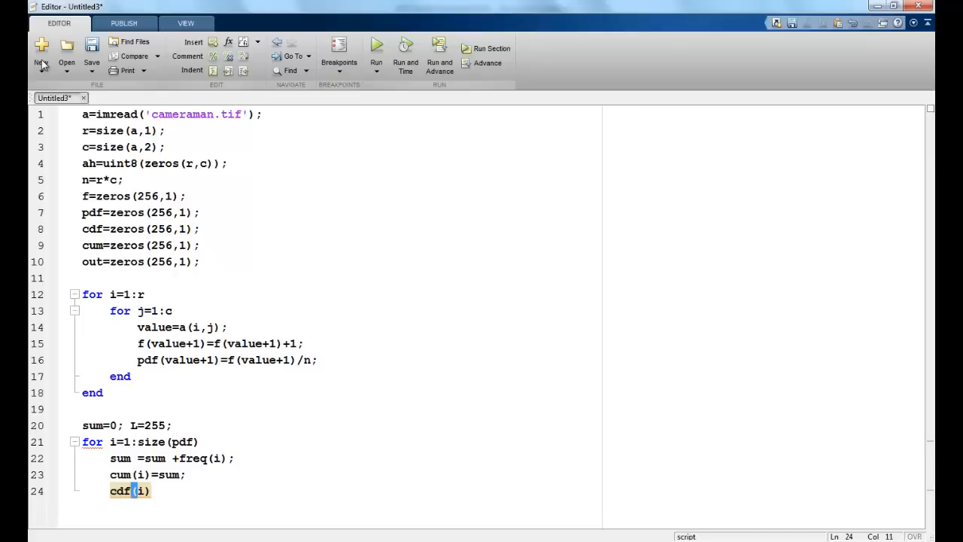
{"action": "type", "text": "=cum(i)/n;"}
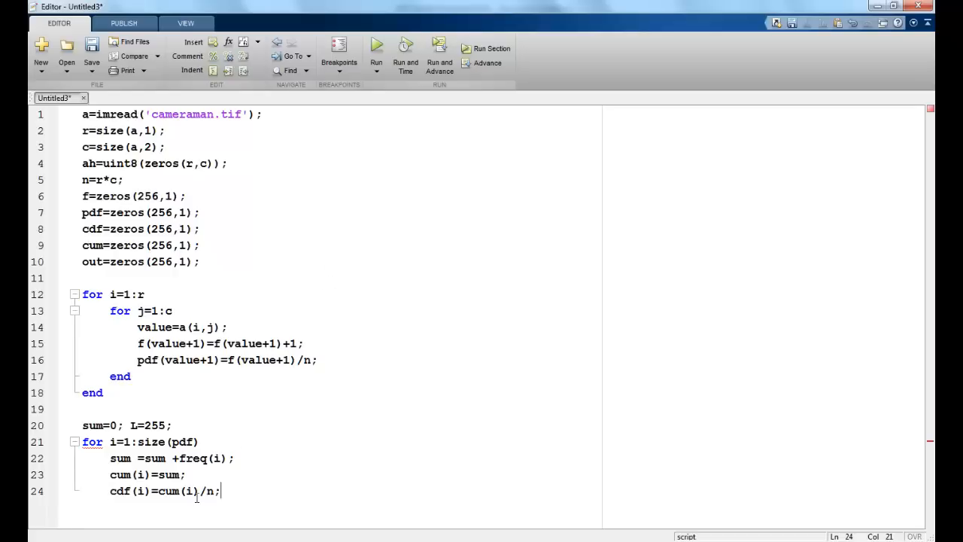
{"action": "key", "text": "enter"}
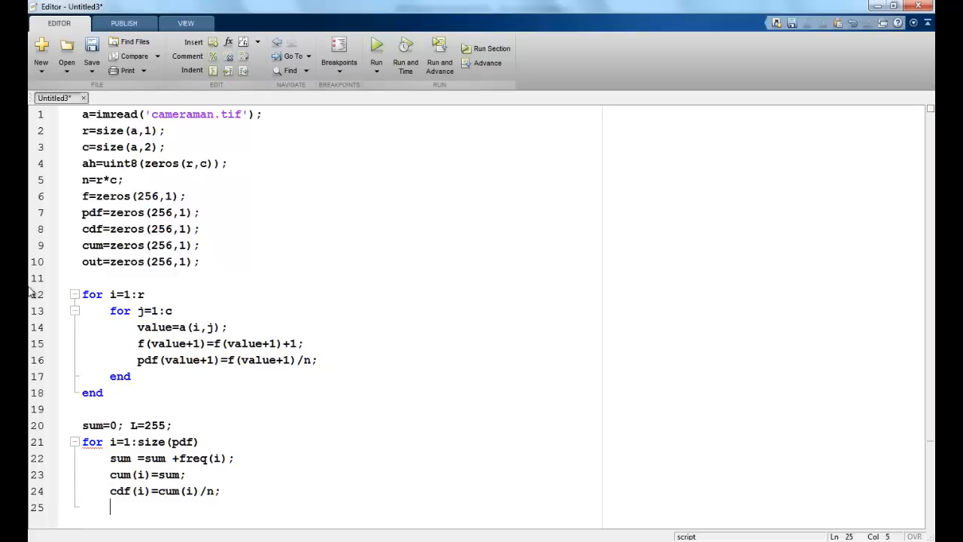
Map each level with out(i)=round(cdf(i)*L); inside the loop
{"action": "type", "text": "out("}
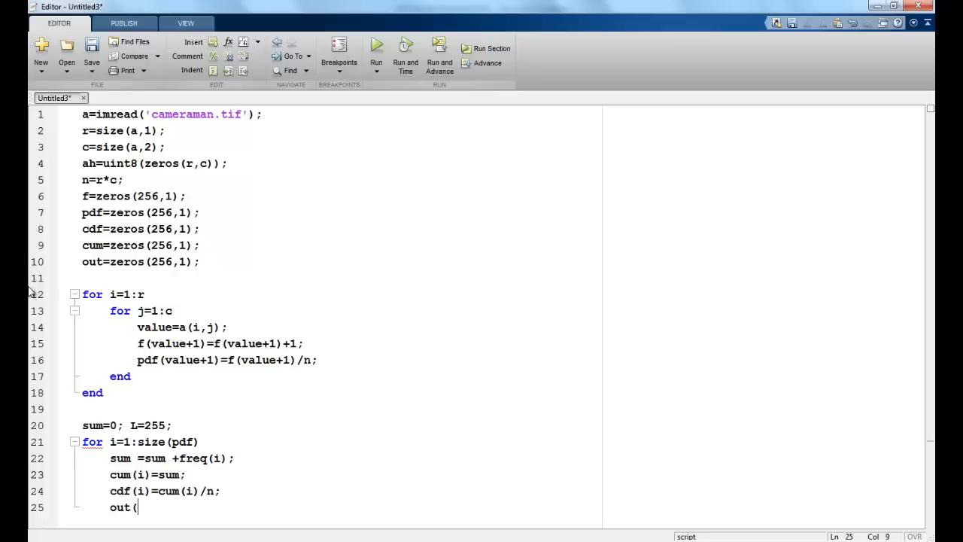
{"action": "type", "text": "i)"}
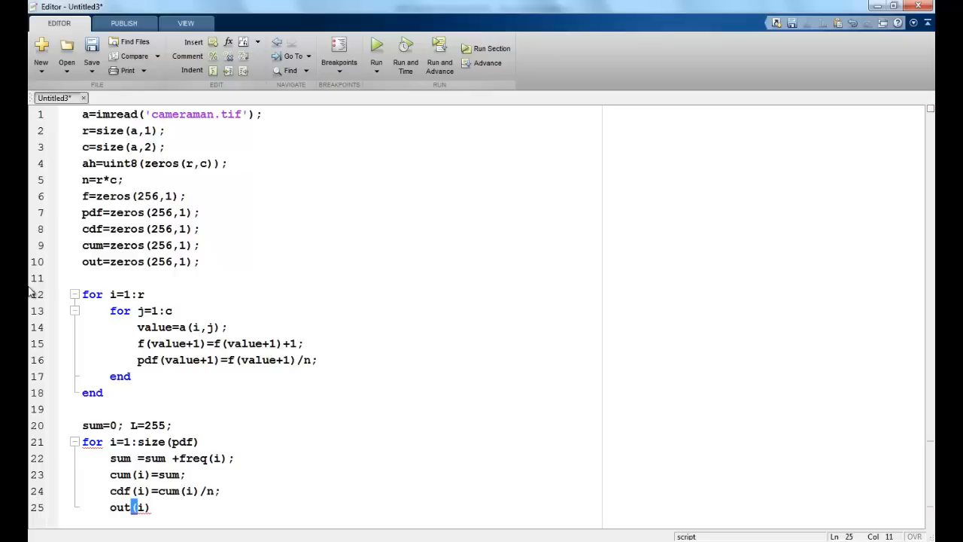
{"action": "type", "text": "=round("}
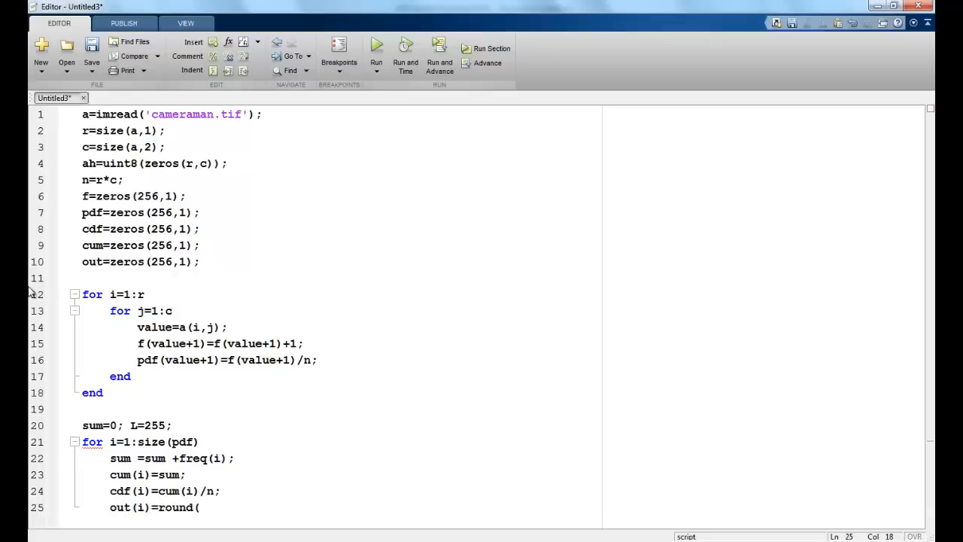
{"action": "type", "text": "cdf"}
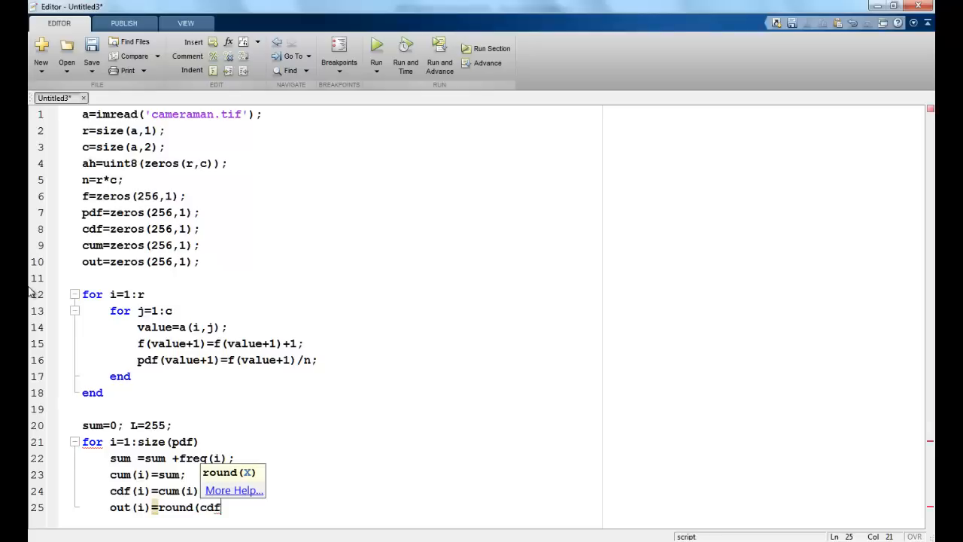
{"action": "type", "text": "/n;"}
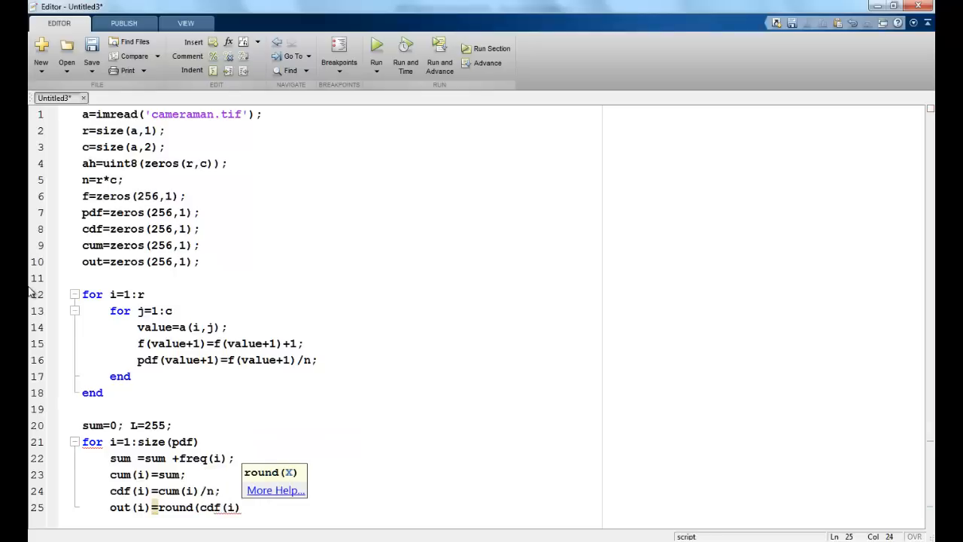
{"action": "type", "text": "*L"}
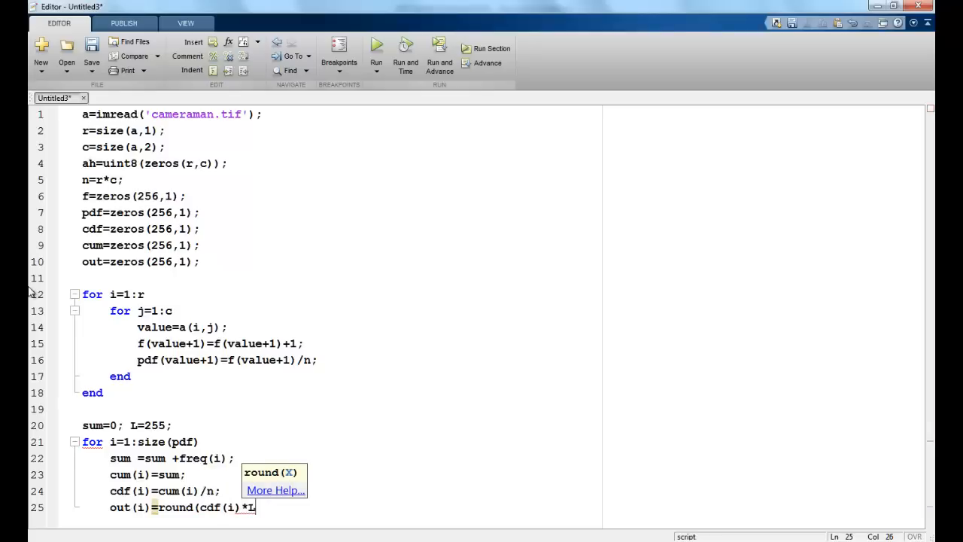
{"action": "type", "text": "L);"}
{"action": "type", "text": "end"}
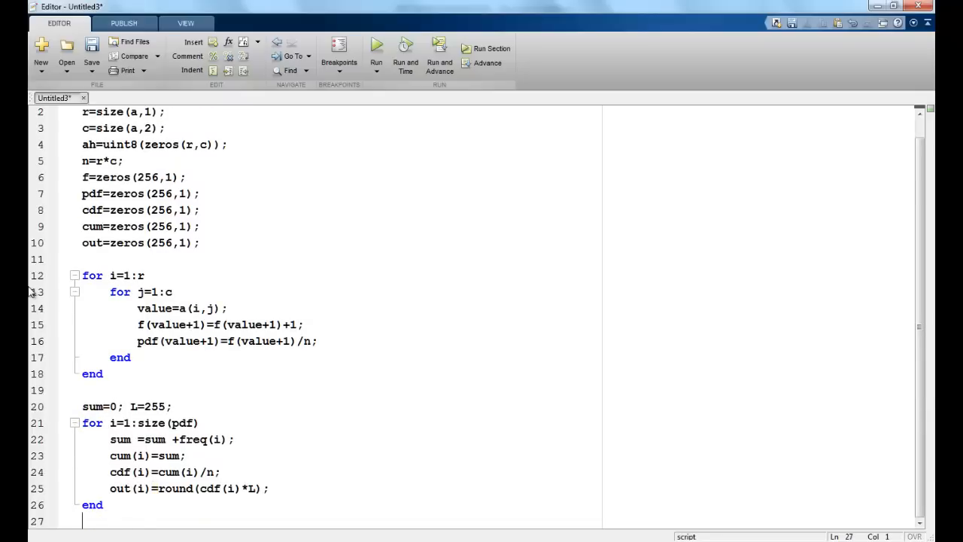
Write closed nested loops assigning ah(i,j)=out(a(i,j)+1); then begin a figure line
{"action": "type", "text": "for i"}
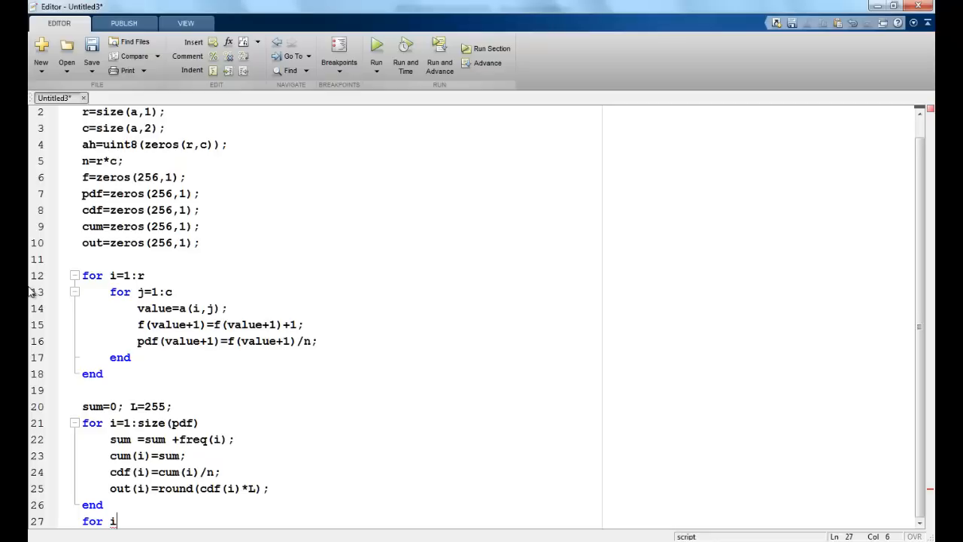
{"action": "type", "text": "=1:r"}
{"action": "type", "text": "for j=1:c"}
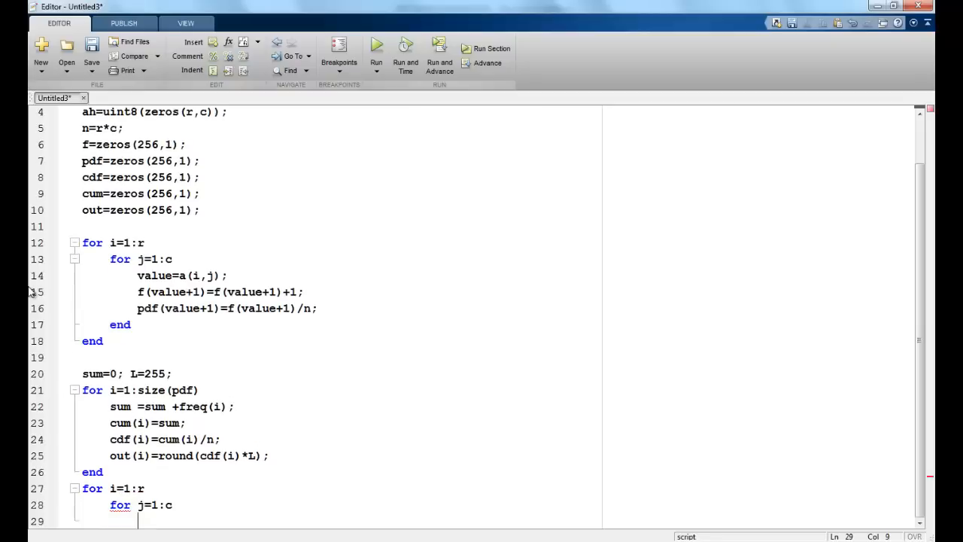
{"action": "type", "text": "ah("}
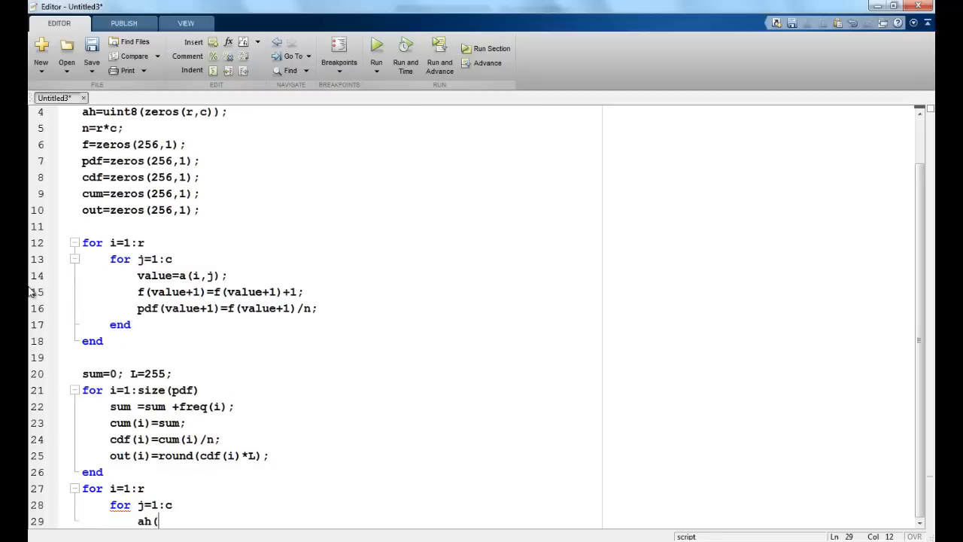
{"action": "type", "text": "i,j"}
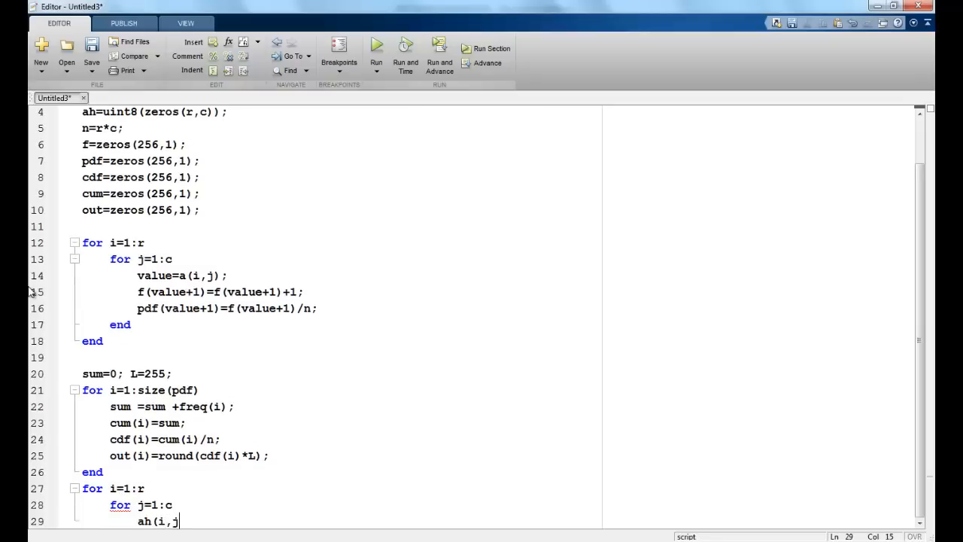
{"action": "type", "text": ")=out("}
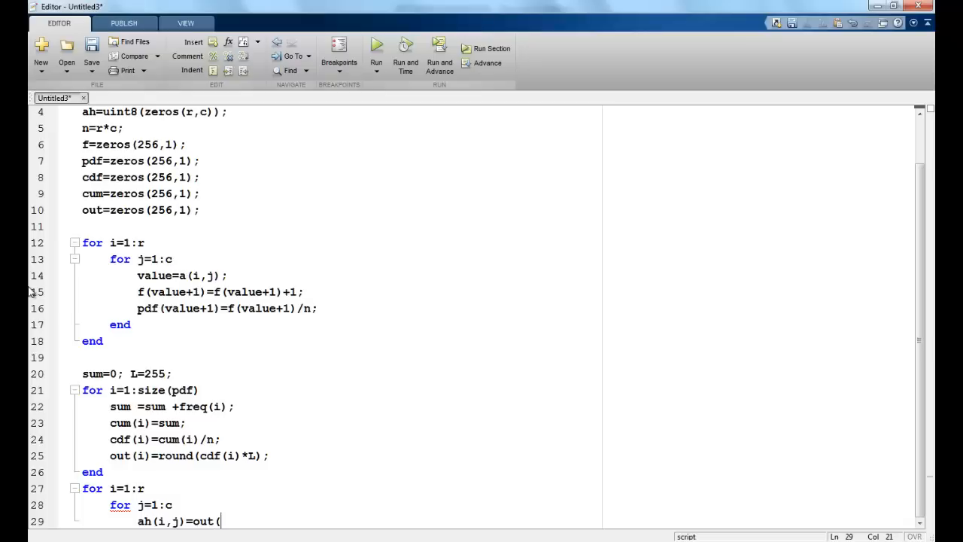
{"action": "type", "text": "a(i,j)+1);"}
{"action": "type", "text": "en"}
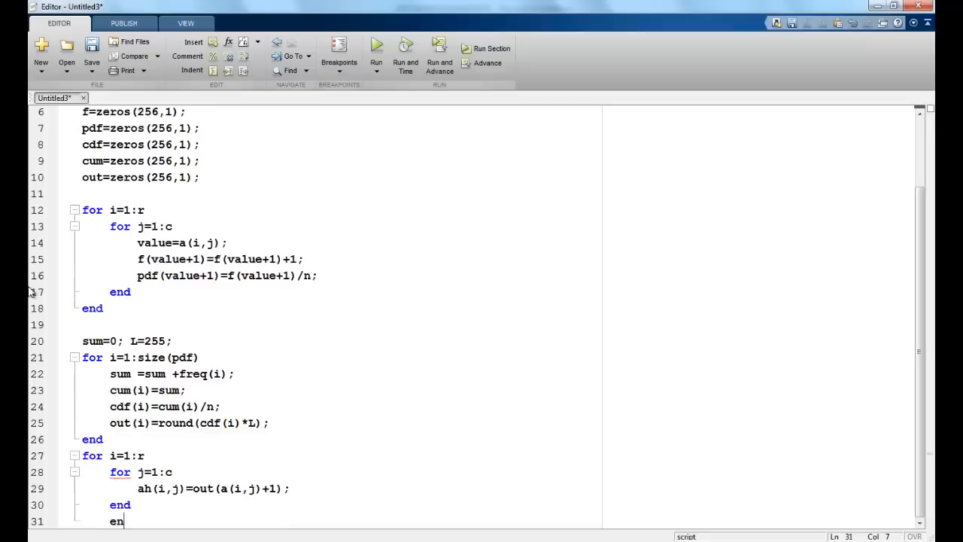
{"action": "type", "text": "figure,"}
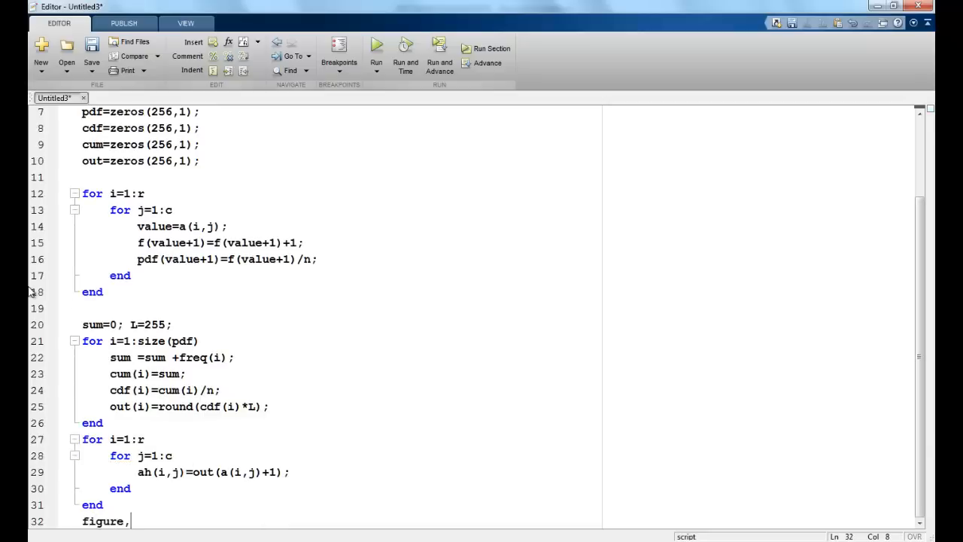
Add figure,imshow(ah), he=histeq(a); and figure,imshow(he) lines
{"action": "type", "text": "imshow(ah);"}
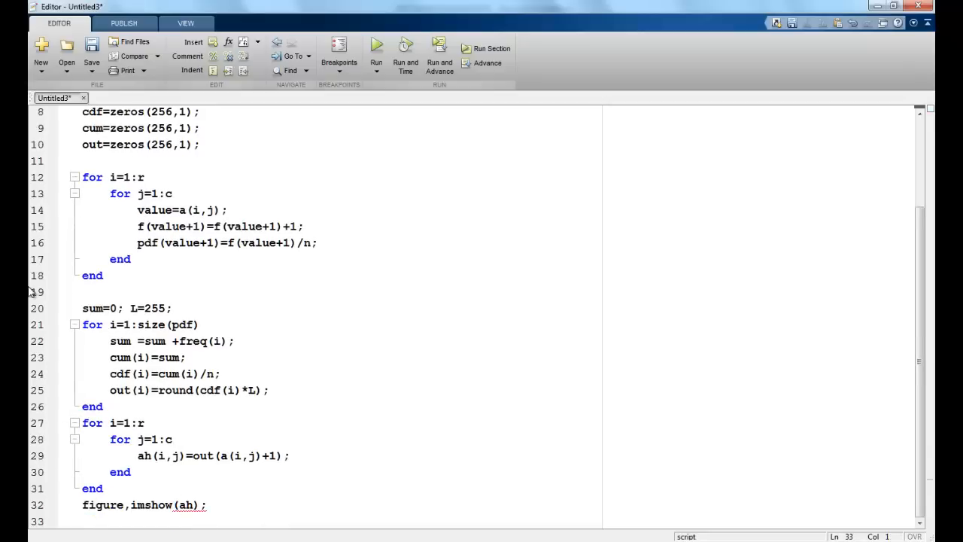
{"action": "type", "text": "he="}
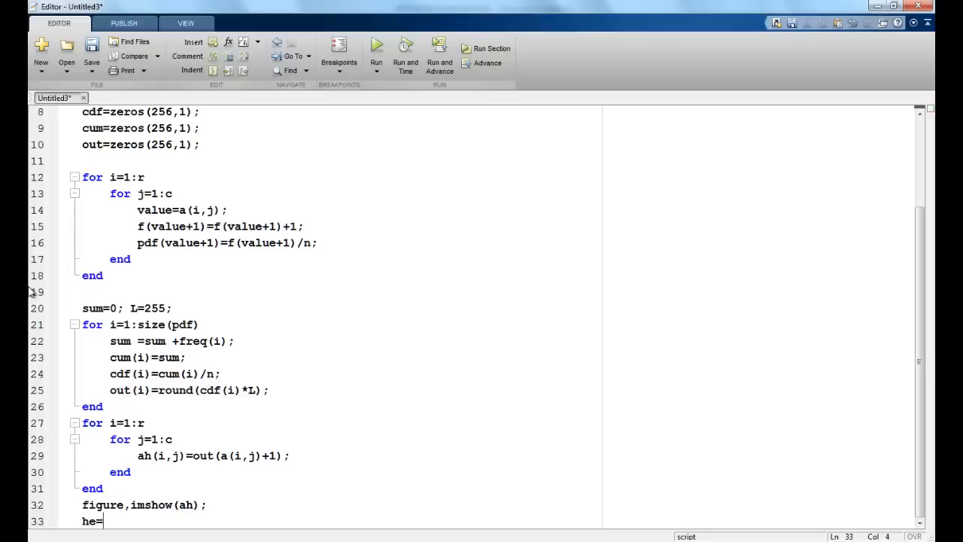
{"action": "type", "text": "hist"}
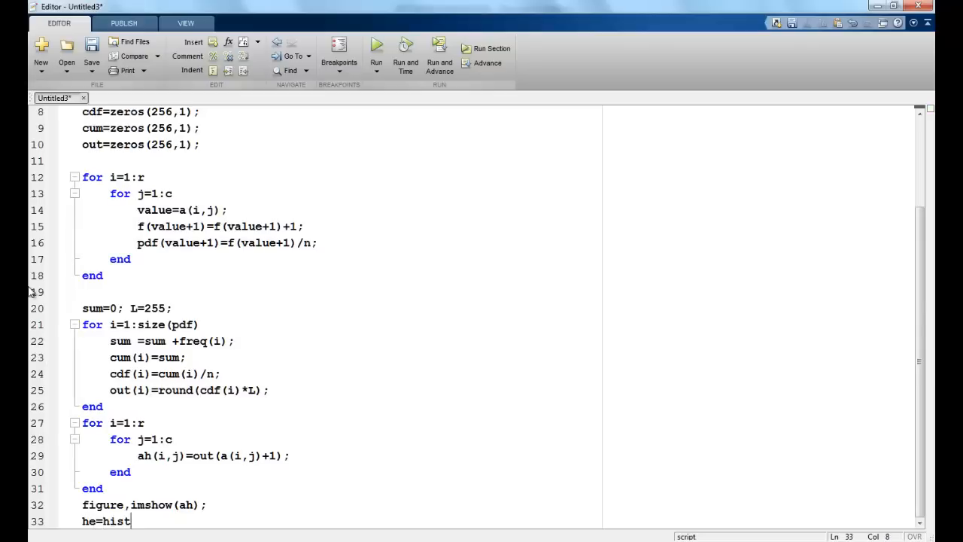
{"action": "type", "text": "eq(a);"}
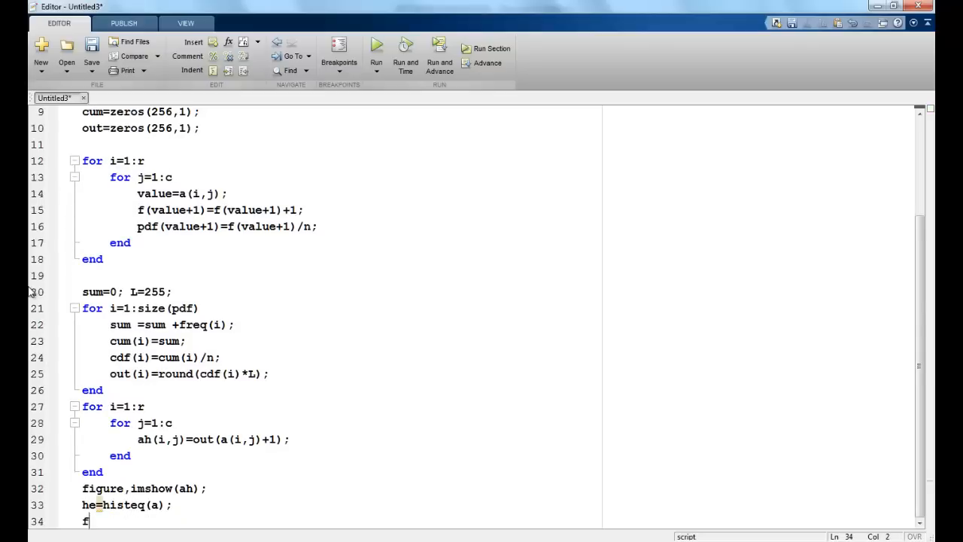
{"action": "type", "text": "igure,"}
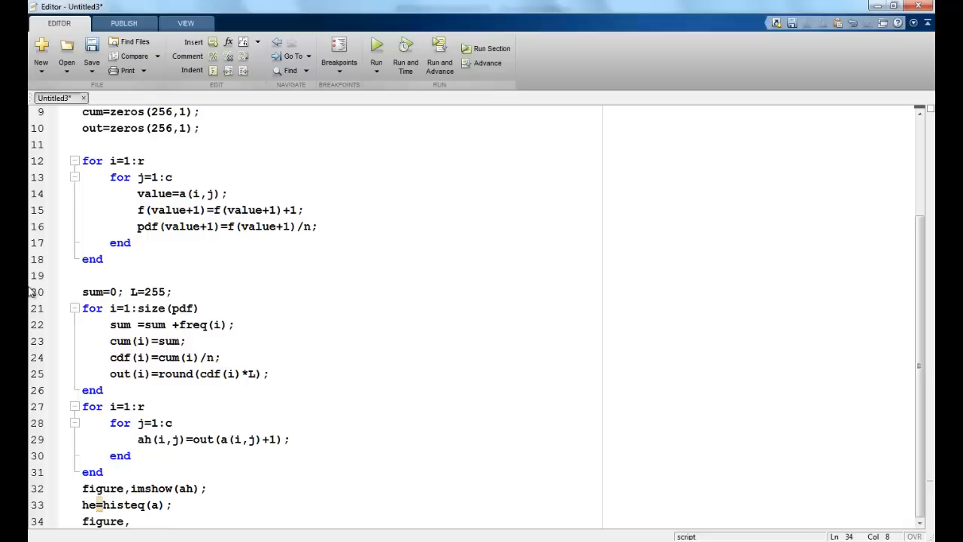
{"action": "type", "text": "imshow(he);"}
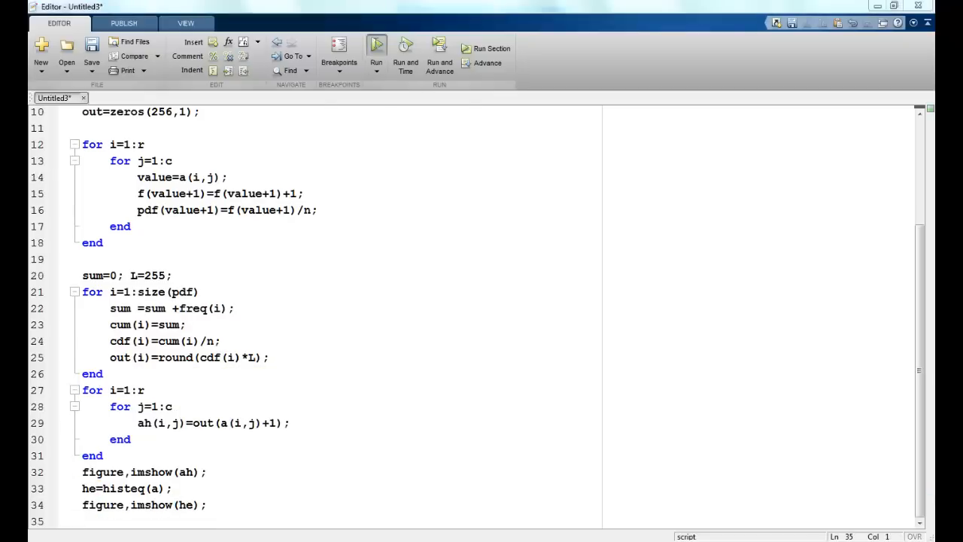
Run the script saved as histtry1.m to open both equalised cameraman figures
{"action": "type", "text": "h"}
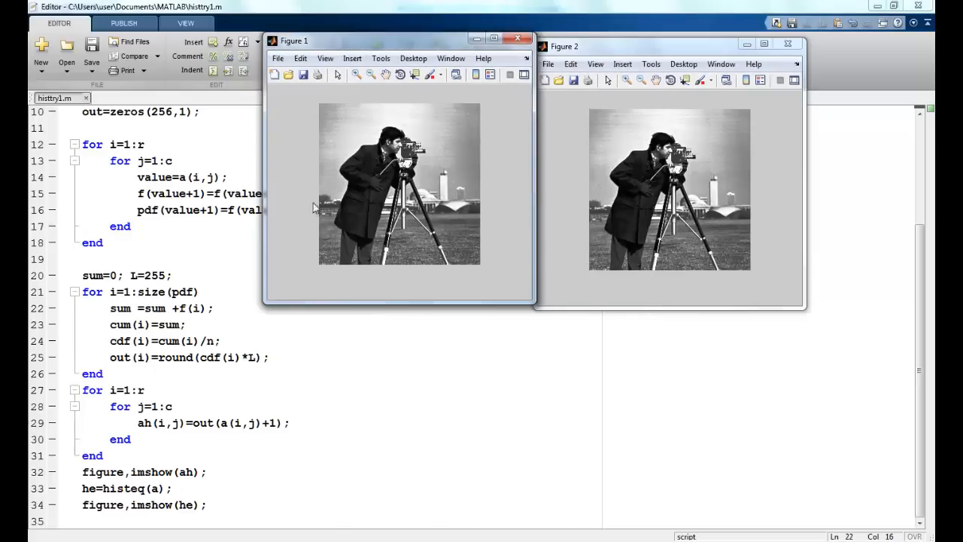
{"action": "mouse_move", "coordinate": [773, 201]}
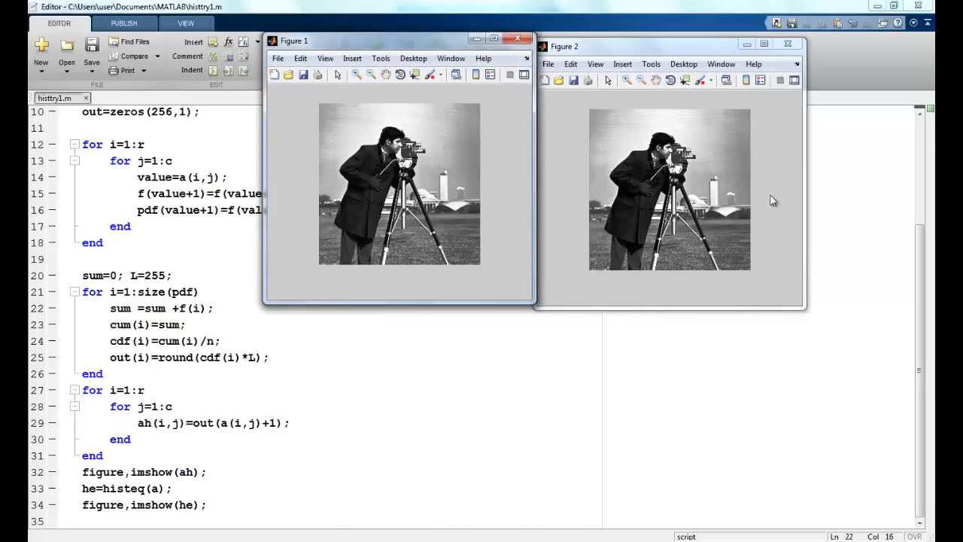
{"action": "mouse_move", "coordinate": [726, 163]}
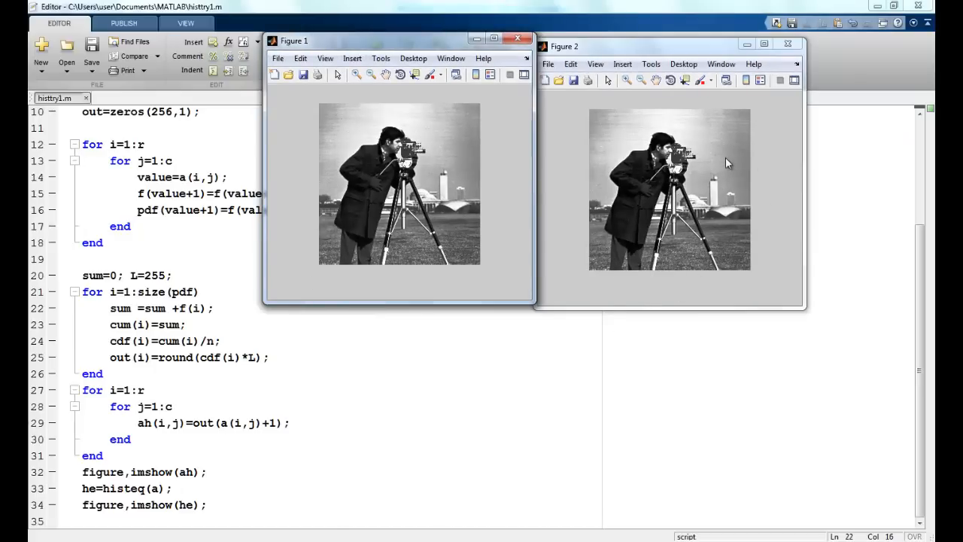